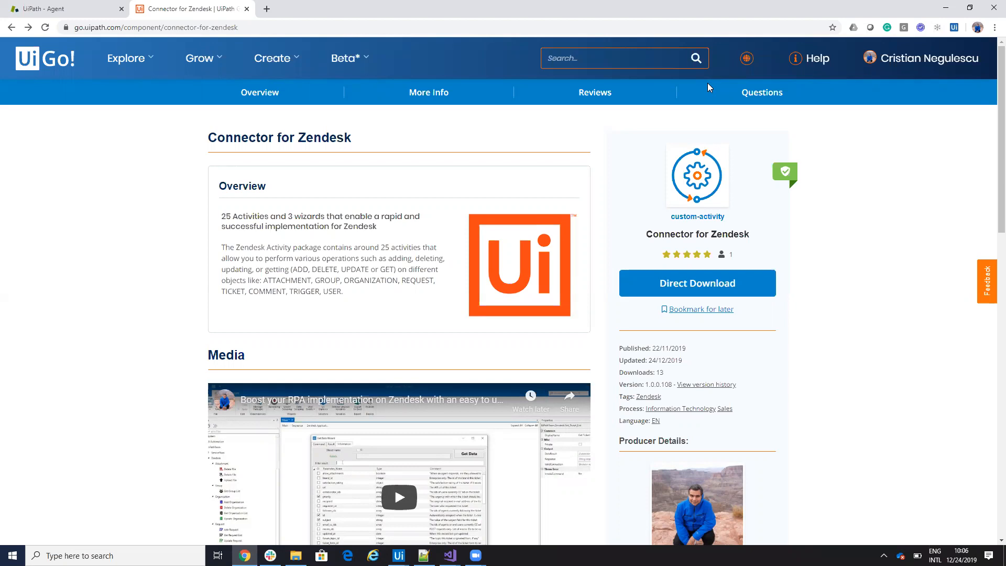
{"action": "mouse_move", "coordinate": [705, 87]}
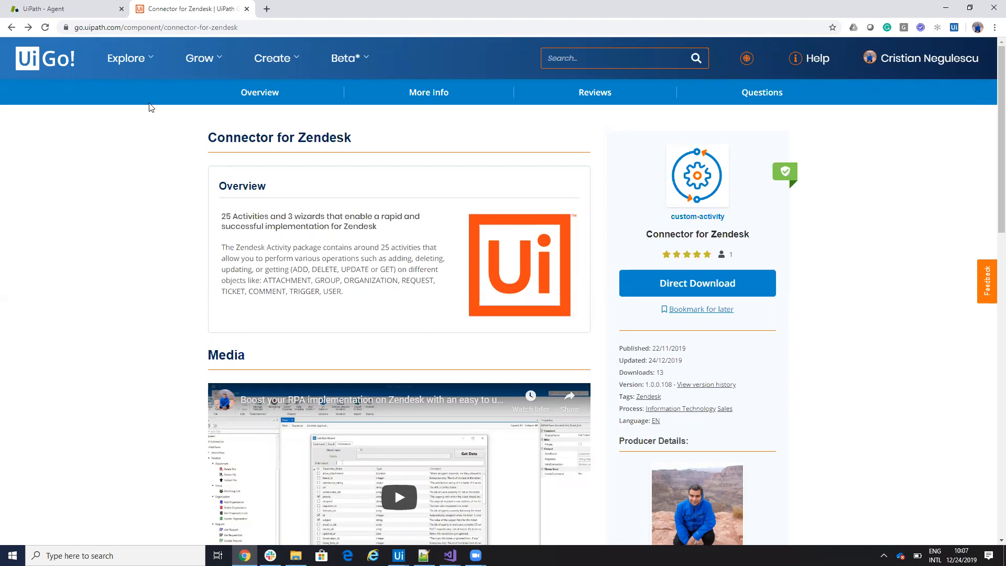
{"action": "mouse_move", "coordinate": [199, 141]}
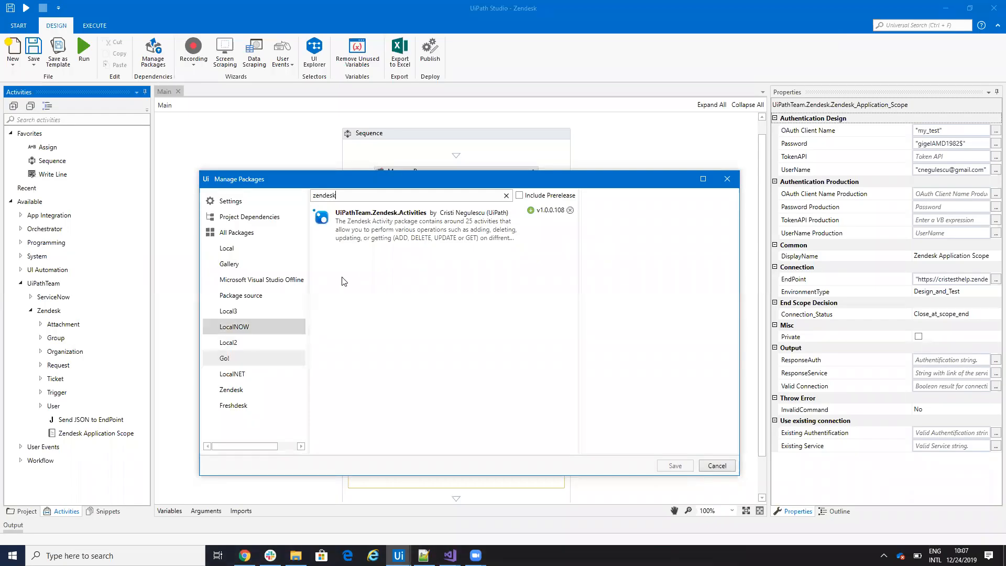
- Check UiPathTeam.Zendesk.Activities details, cancel out of Manage Packages and try Test Connection on the scope
{"action": "left_click", "coordinate": [390, 224]}
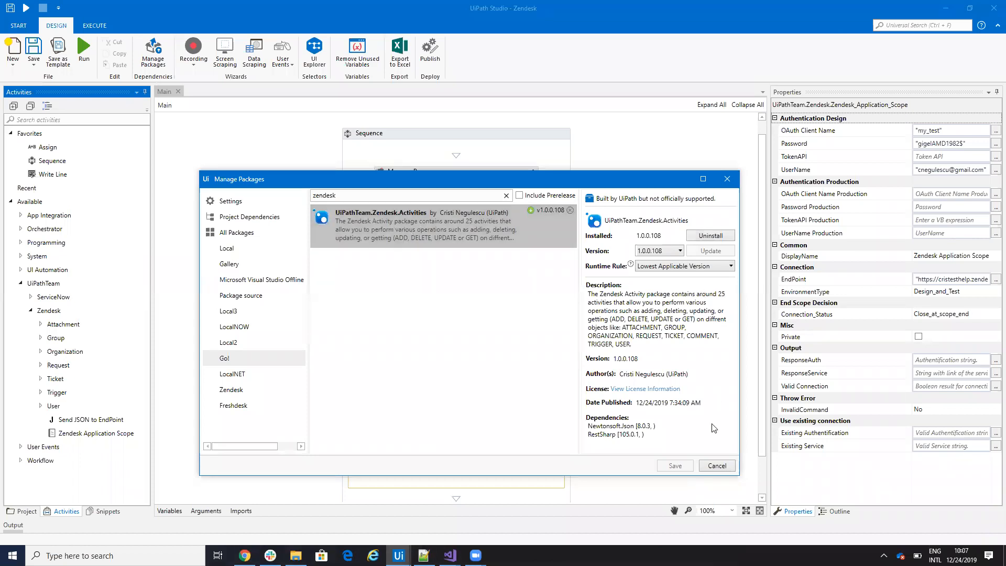
{"action": "left_click", "coordinate": [716, 465]}
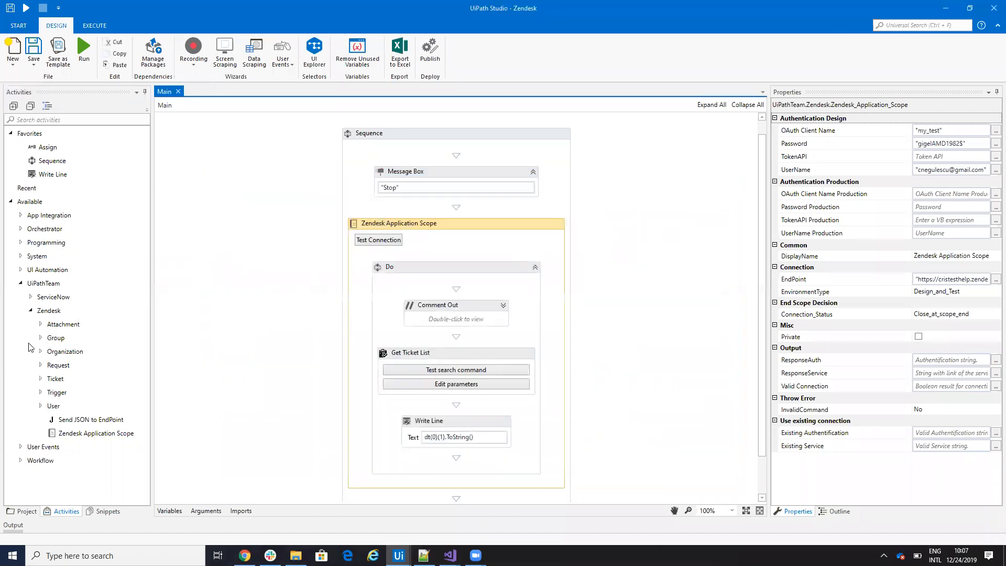
{"action": "mouse_move", "coordinate": [50, 394]}
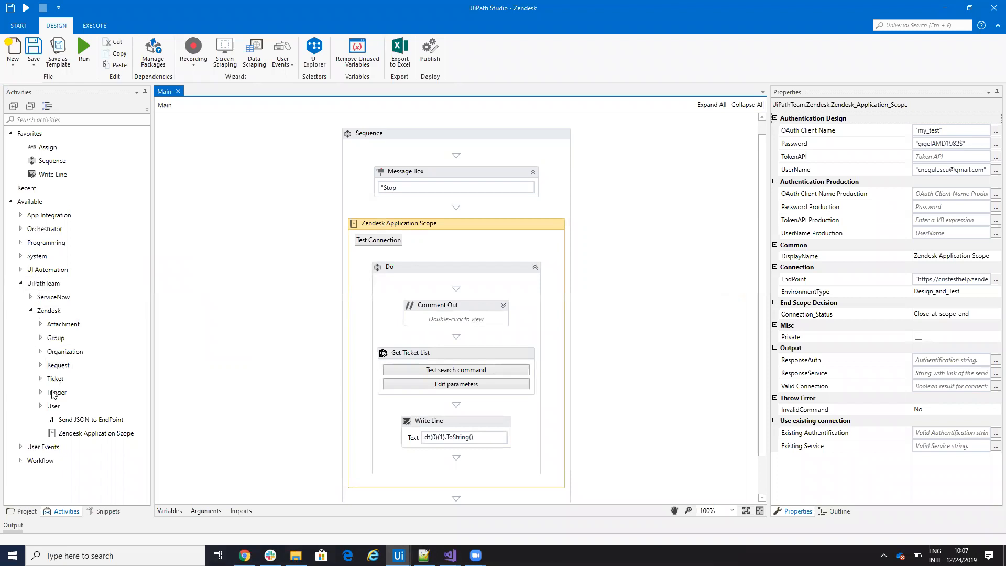
{"action": "mouse_move", "coordinate": [43, 405]}
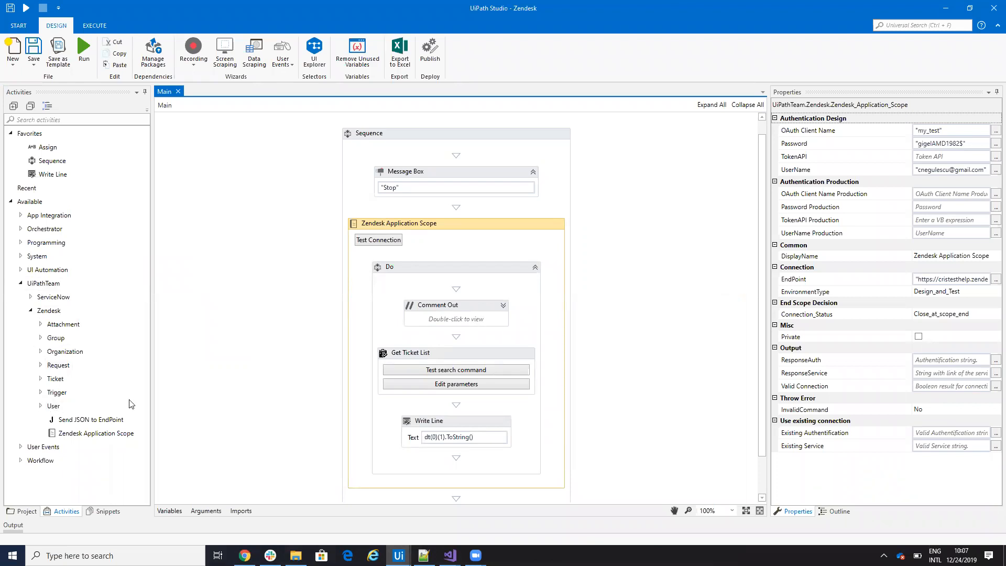
{"action": "mouse_move", "coordinate": [477, 235]}
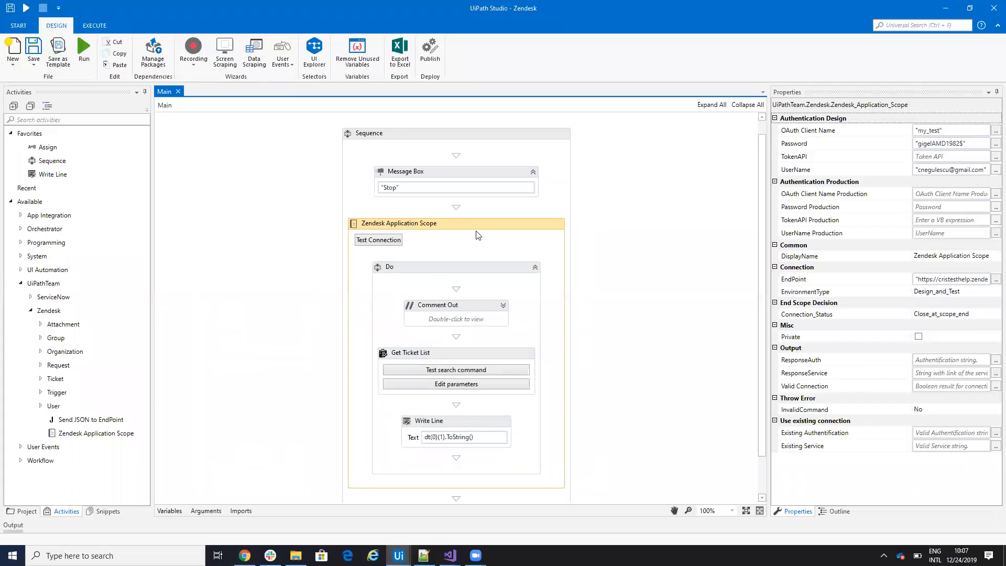
{"action": "mouse_move", "coordinate": [788, 138]}
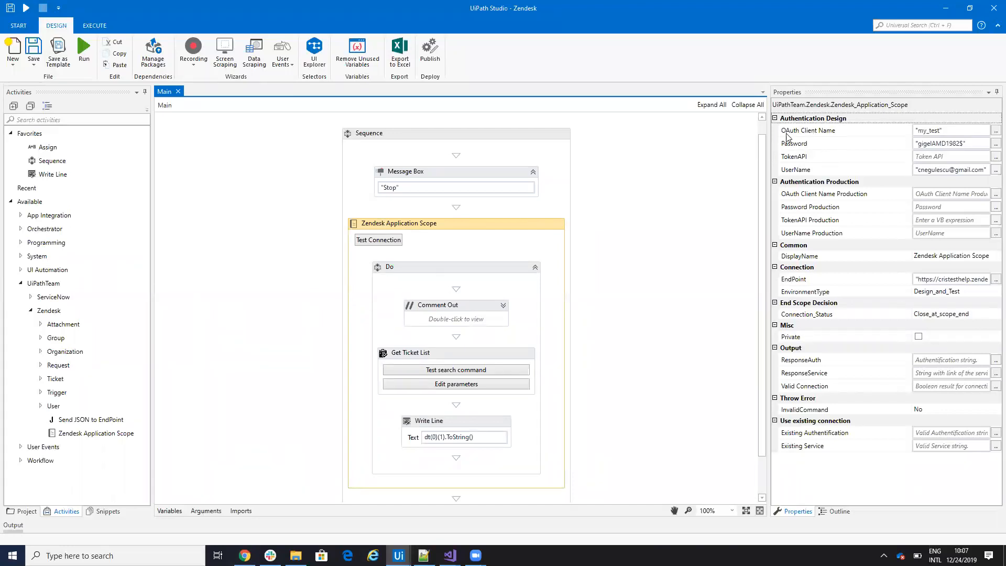
{"action": "mouse_move", "coordinate": [849, 136]}
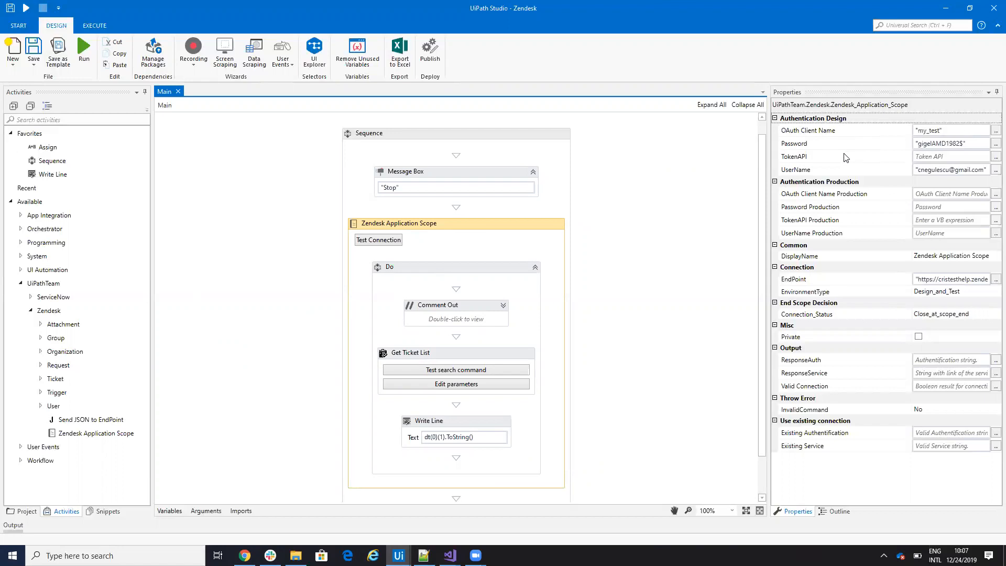
{"action": "mouse_move", "coordinate": [796, 170]}
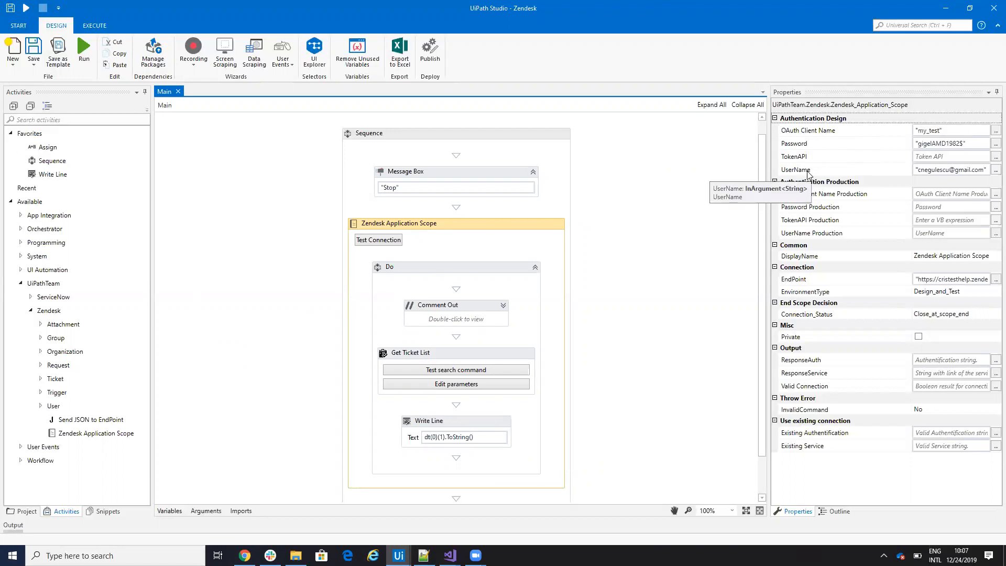
{"action": "mouse_move", "coordinate": [808, 134]}
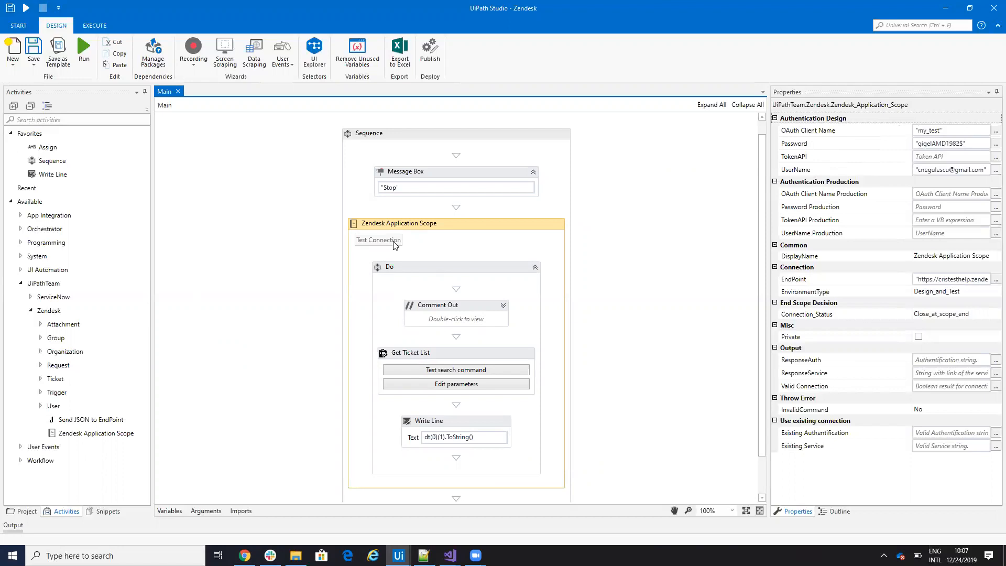
{"action": "left_click", "coordinate": [377, 240]}
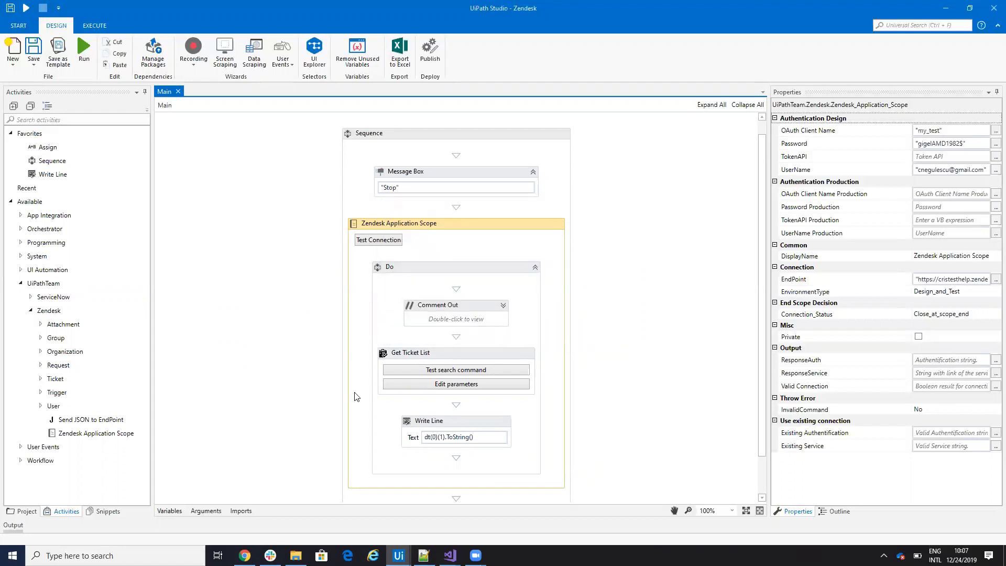
- Go to the Zendesk agent page's Admin settings and the API channel settings
{"action": "left_click", "coordinate": [243, 555]}
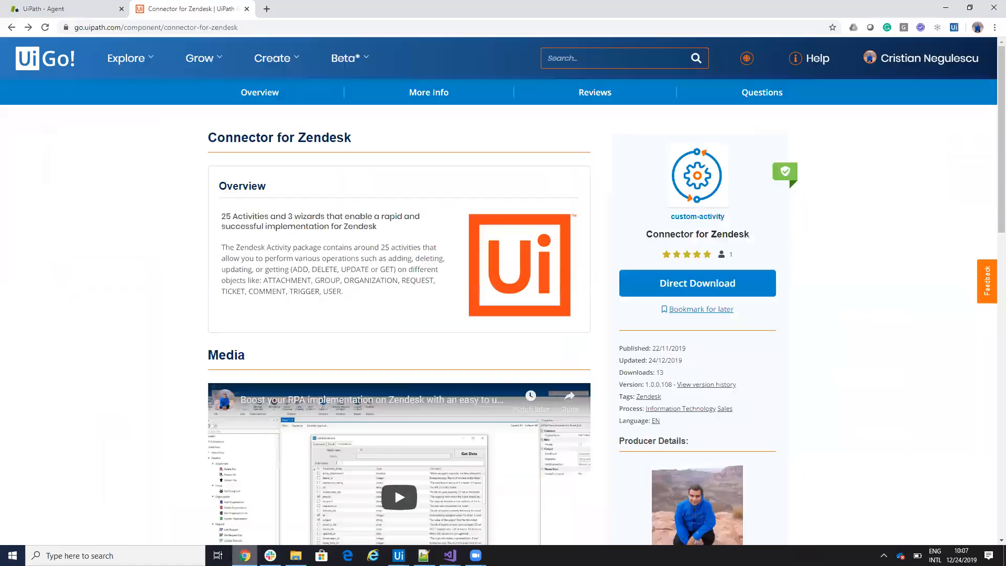
{"action": "left_click", "coordinate": [52, 9]}
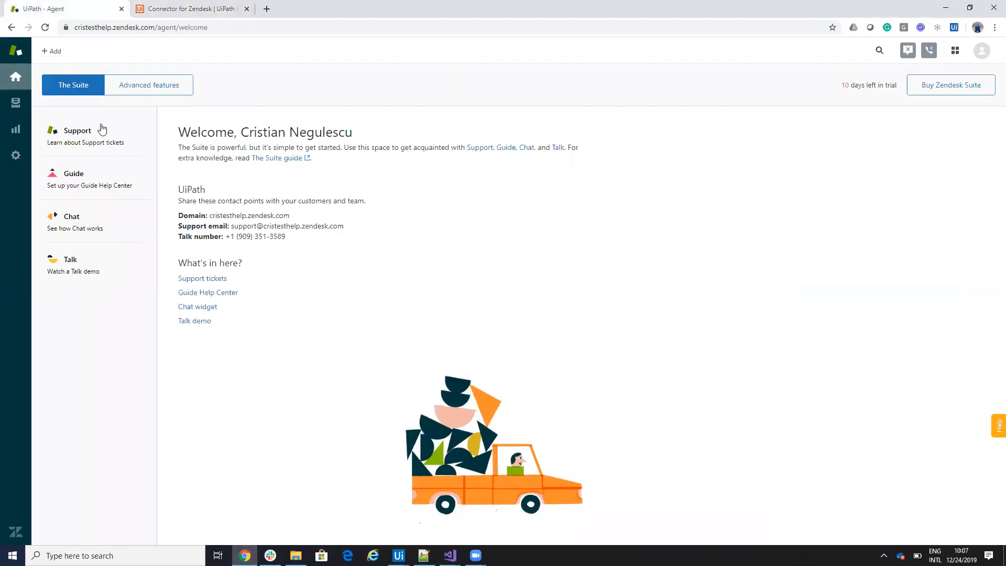
{"action": "left_click", "coordinate": [15, 155]}
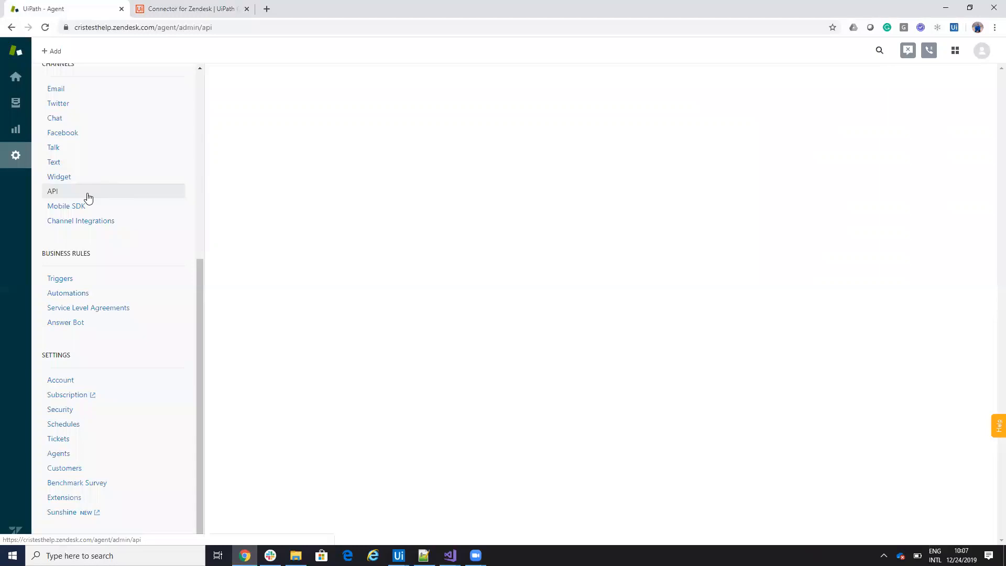
{"action": "mouse_move", "coordinate": [60, 193]}
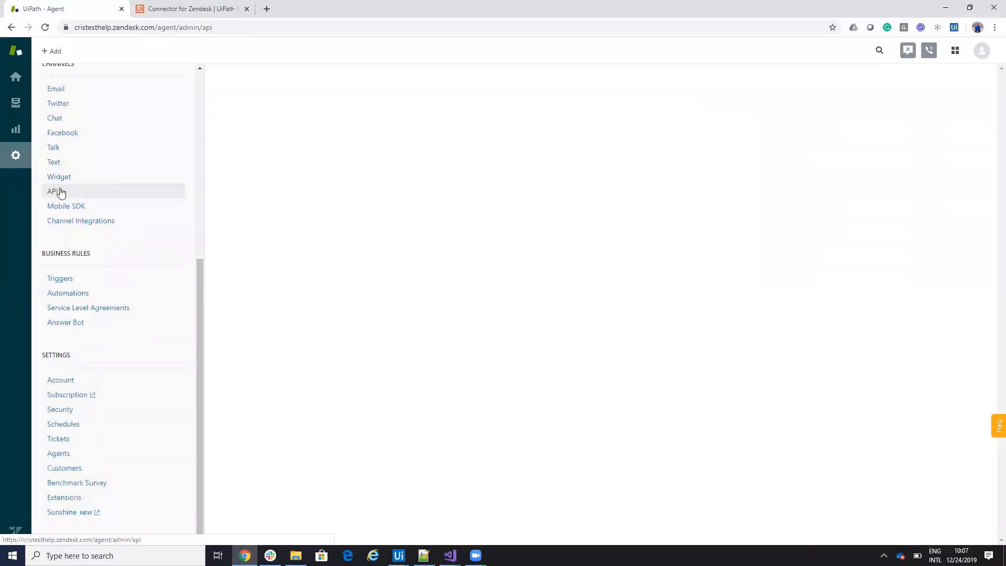
{"action": "mouse_move", "coordinate": [127, 224]}
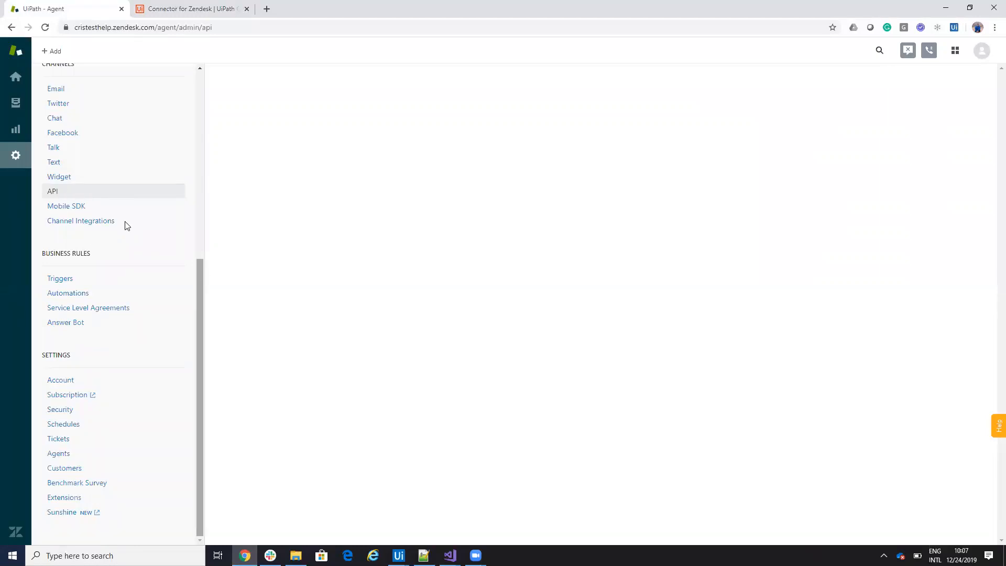
{"action": "left_click", "coordinate": [58, 176]}
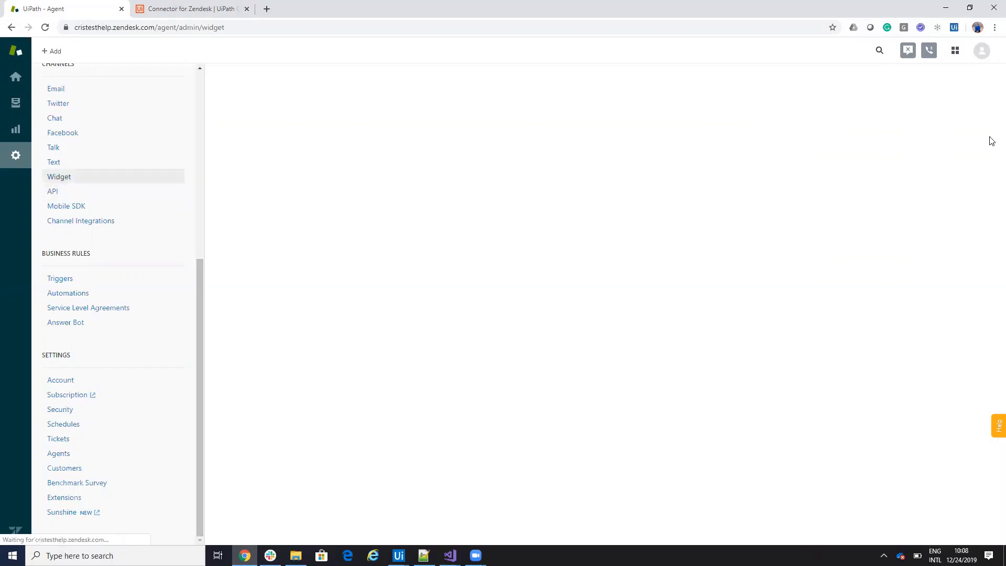
{"action": "left_click", "coordinate": [59, 176]}
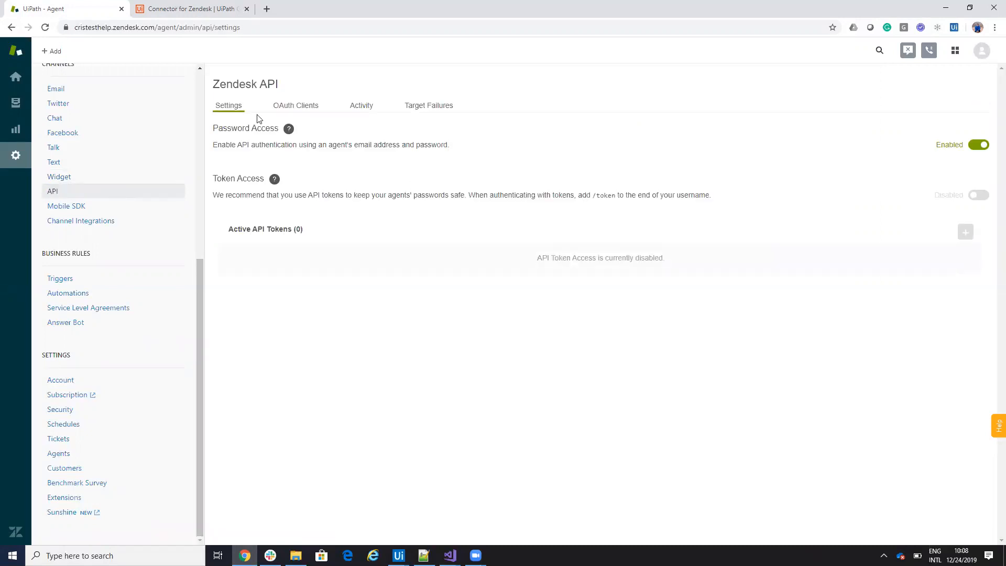
{"action": "mouse_move", "coordinate": [265, 141]}
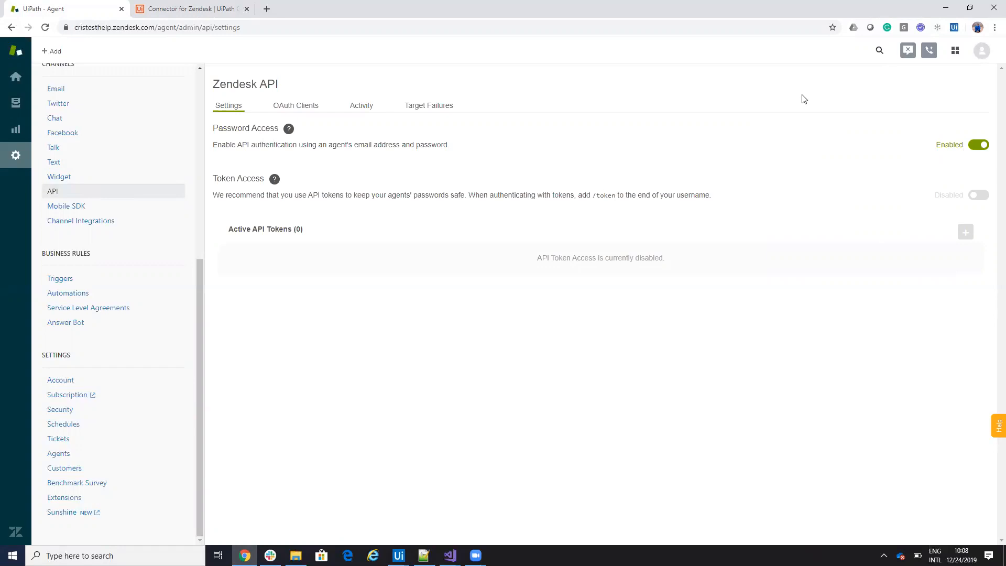
{"action": "mouse_move", "coordinate": [314, 102]}
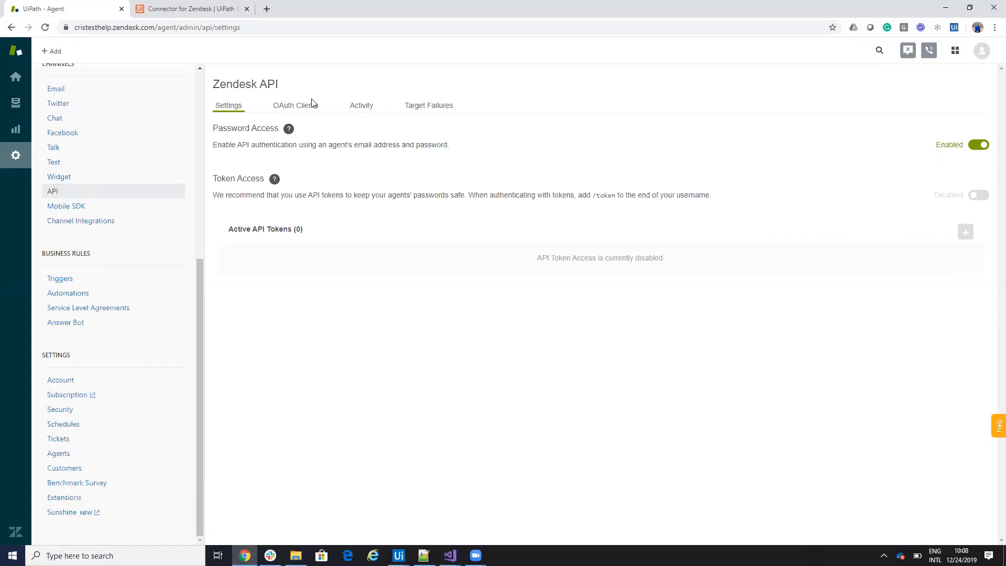
- Add a new OAuth client named v_test with description TEst API
{"action": "left_click", "coordinate": [296, 105]}
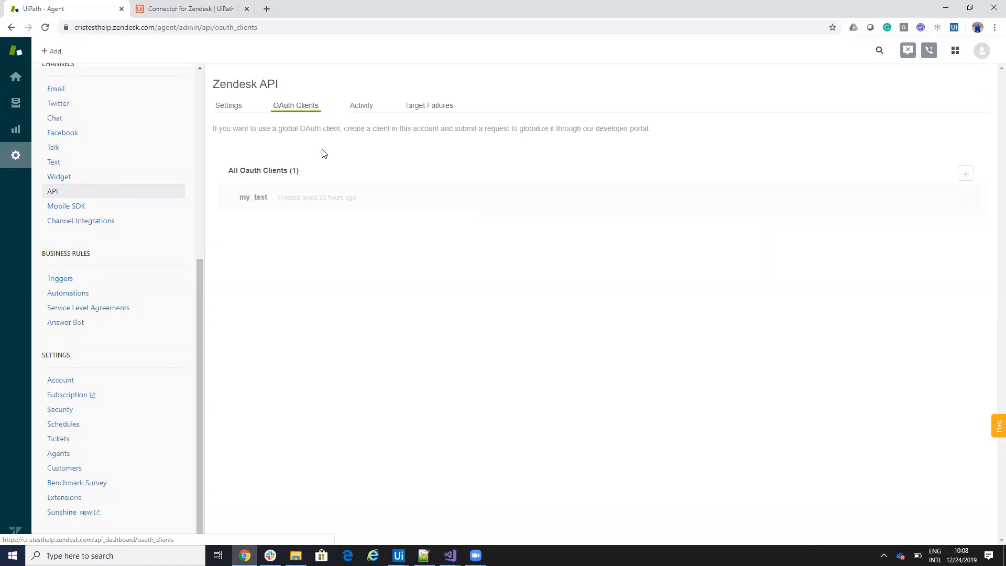
{"action": "left_click", "coordinate": [965, 173]}
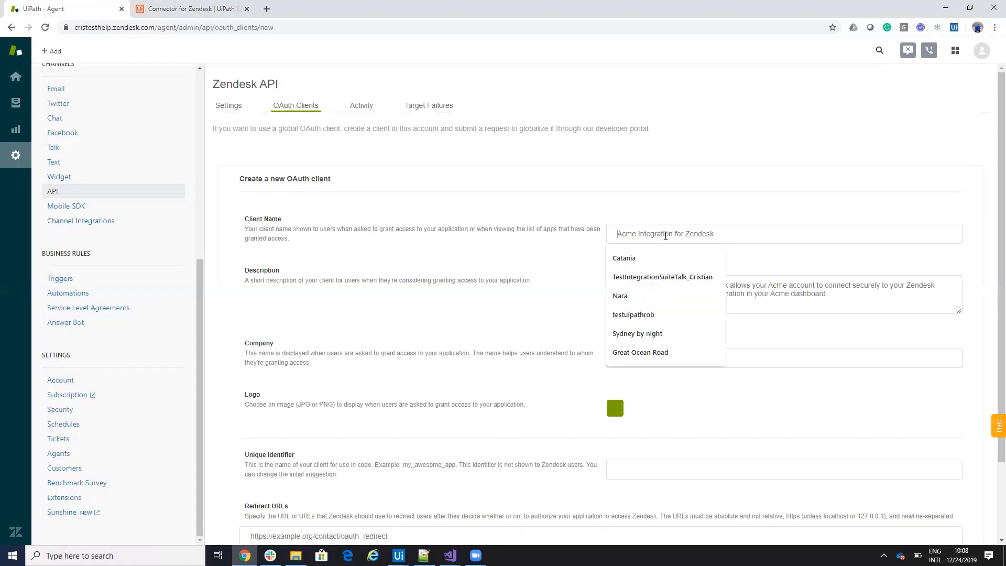
{"action": "type", "text": "Video_te"}
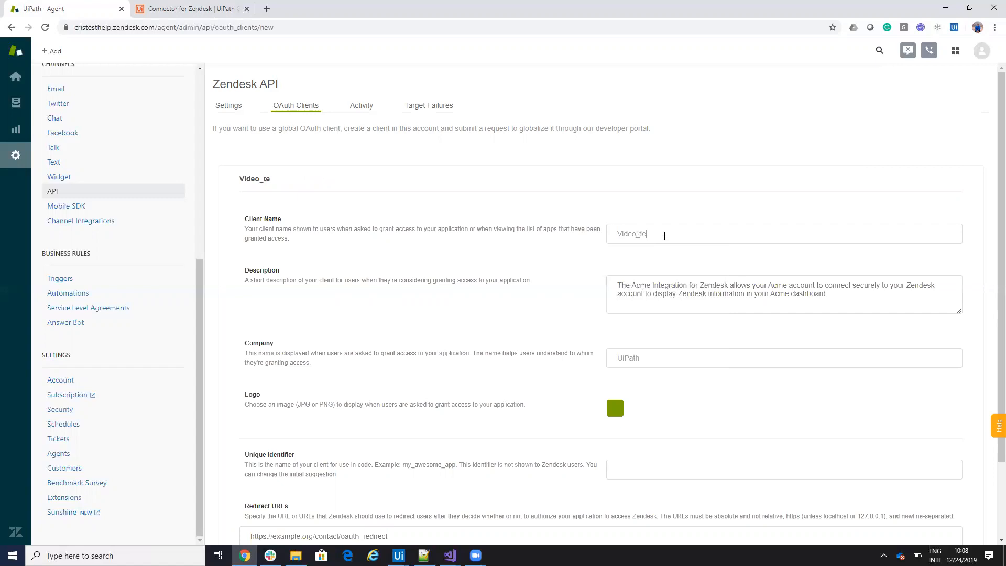
{"action": "type", "text": "Acme Integration for Zendesk"}
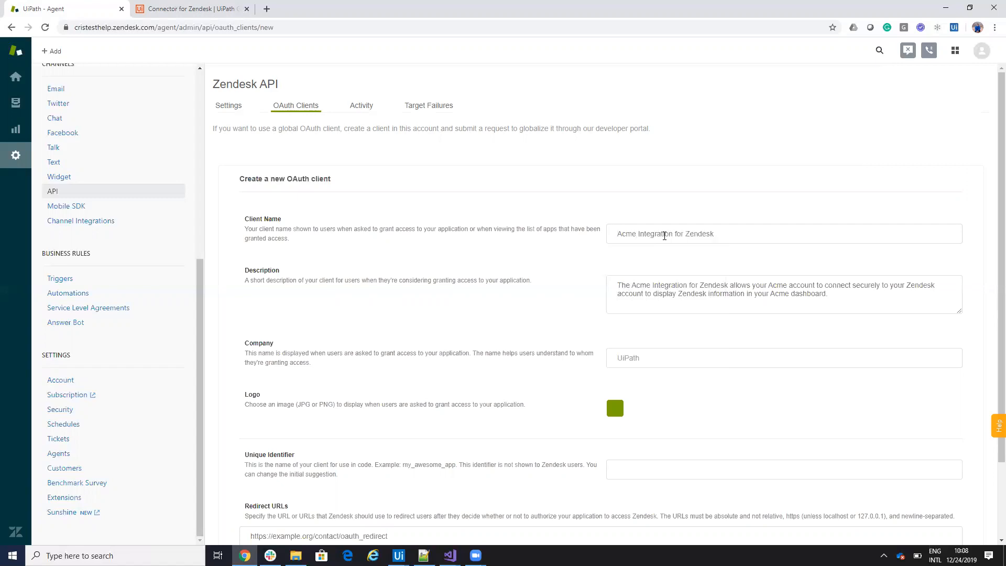
{"action": "type", "text": "v_te"}
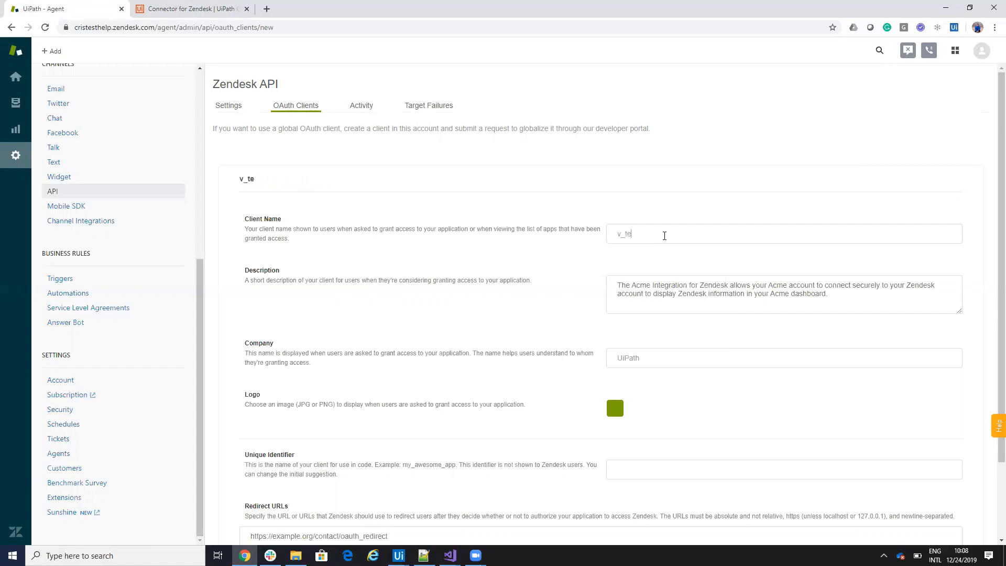
{"action": "type", "text": "st"}
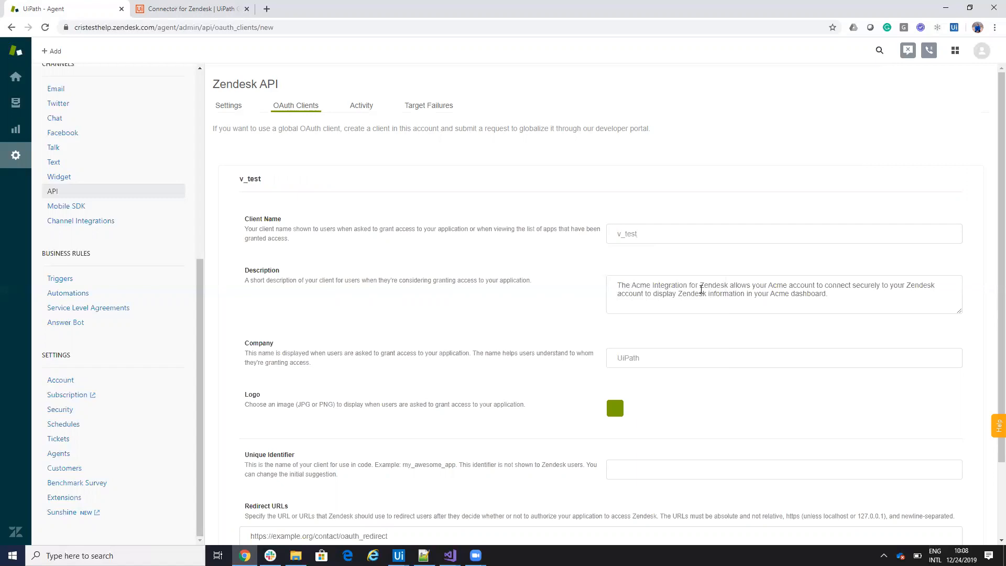
{"action": "type", "text": "v_test"}
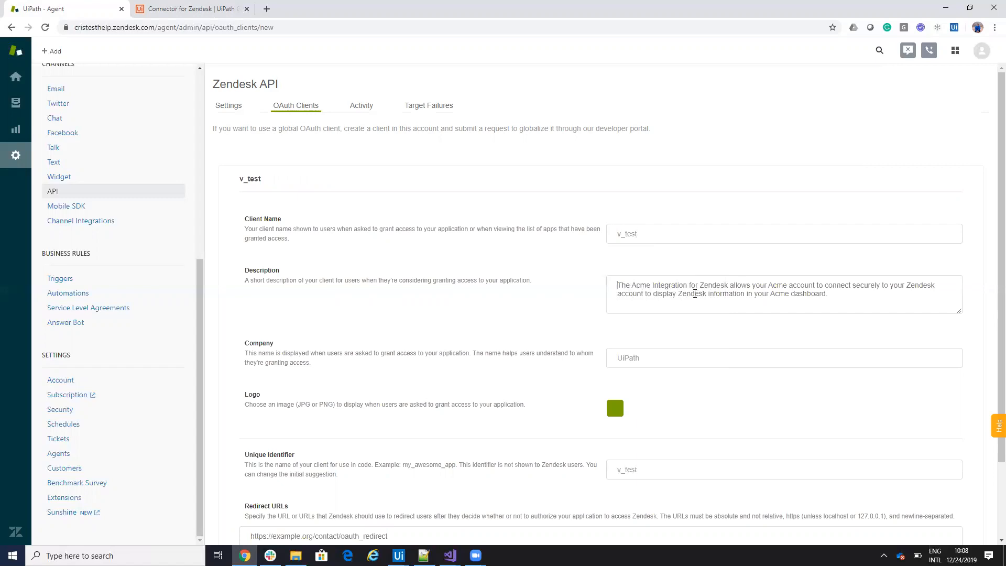
{"action": "type", "text": "TEst API"}
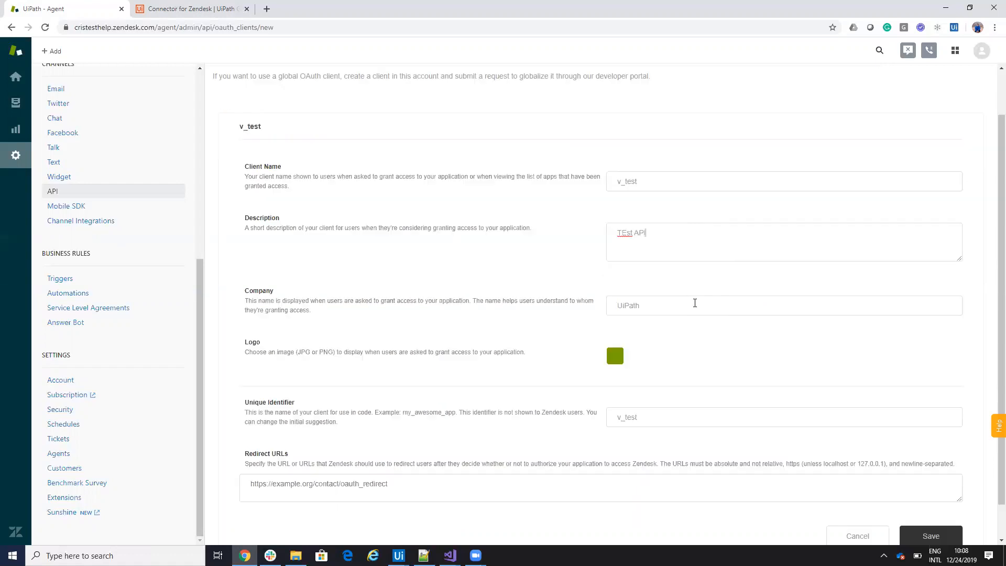
{"action": "scroll", "scroll_direction": "down", "scroll_amount": 3}
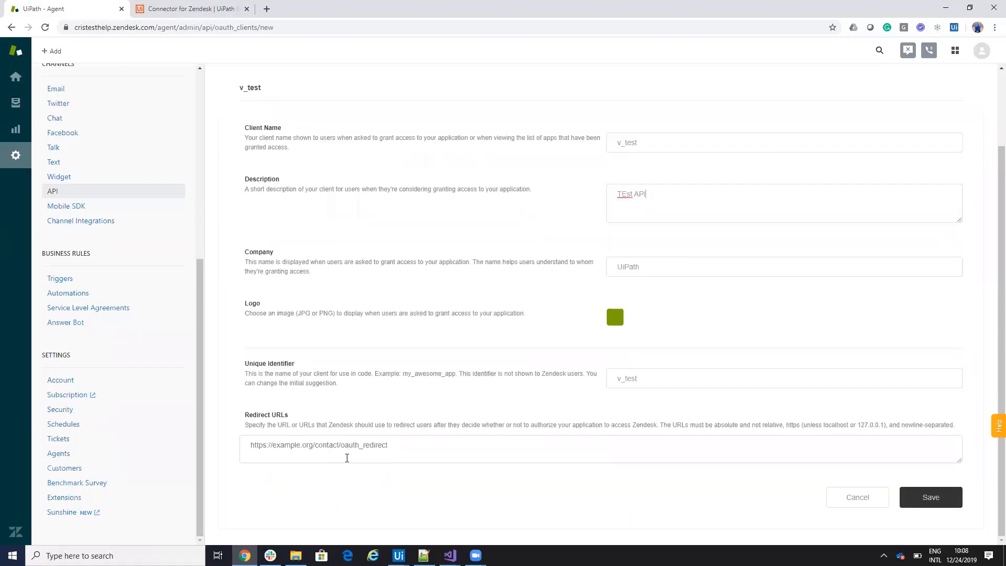
{"action": "left_click", "coordinate": [407, 445]}
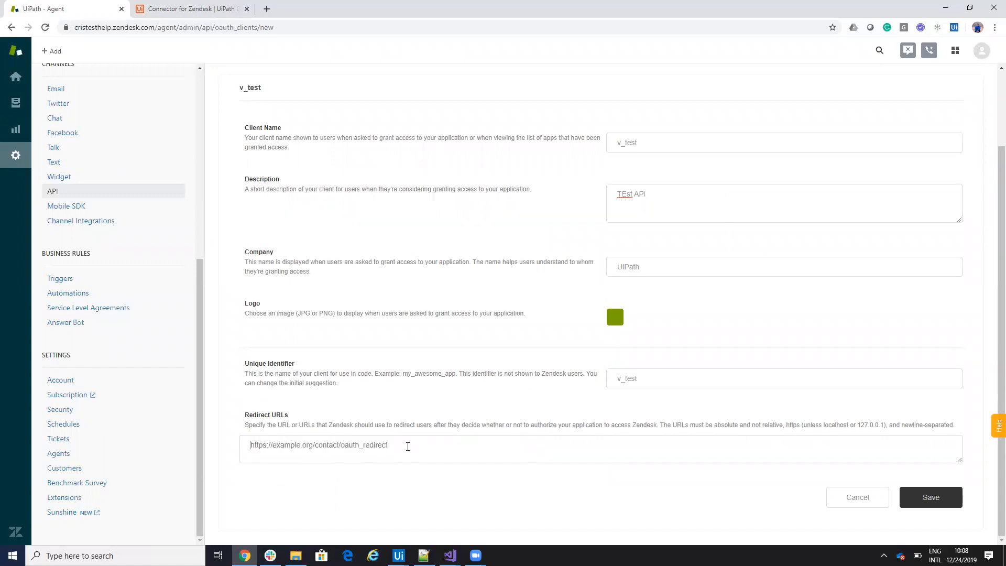
{"action": "type", "text": "http"}
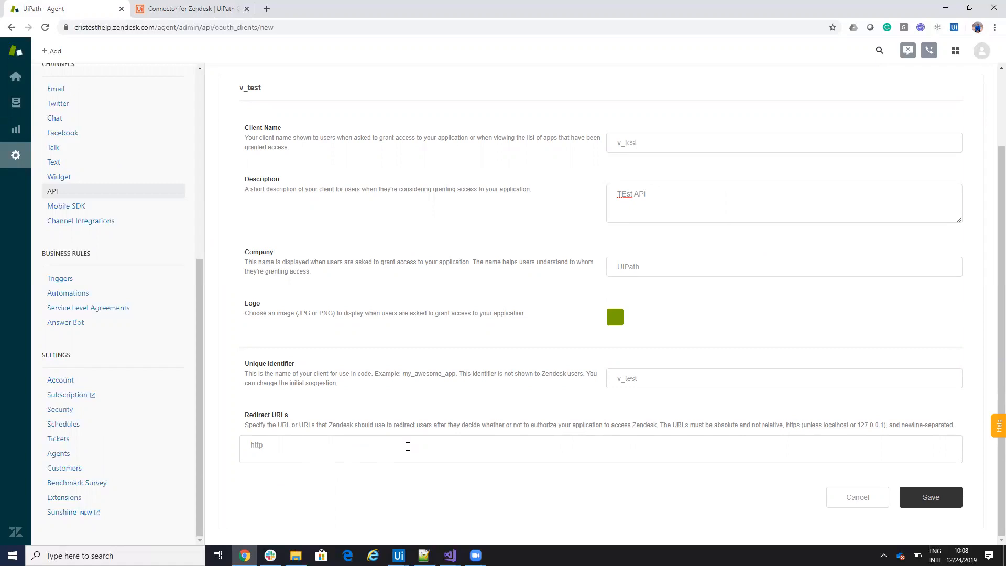
{"action": "type", "text": "https://"}
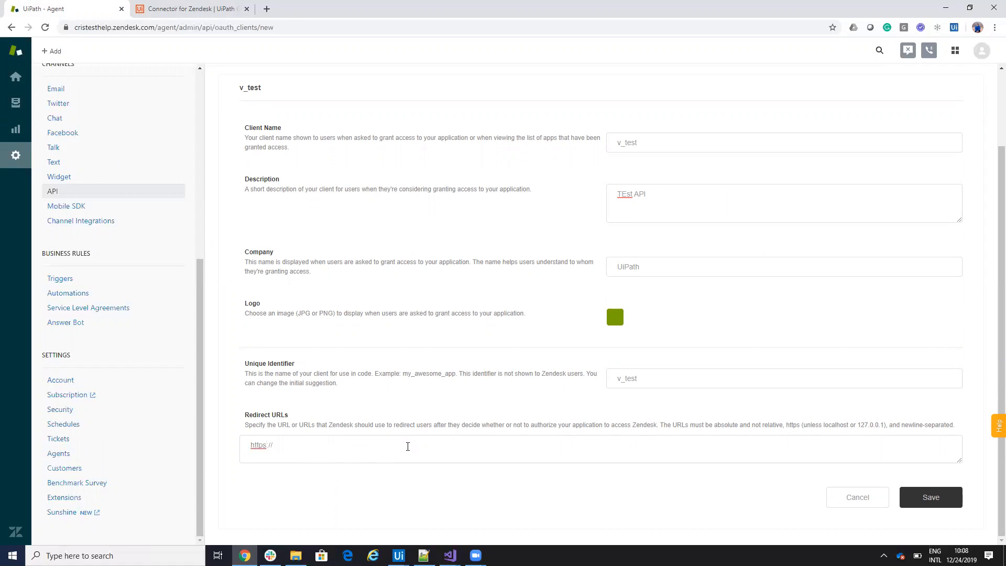
{"action": "type", "text": "120"}
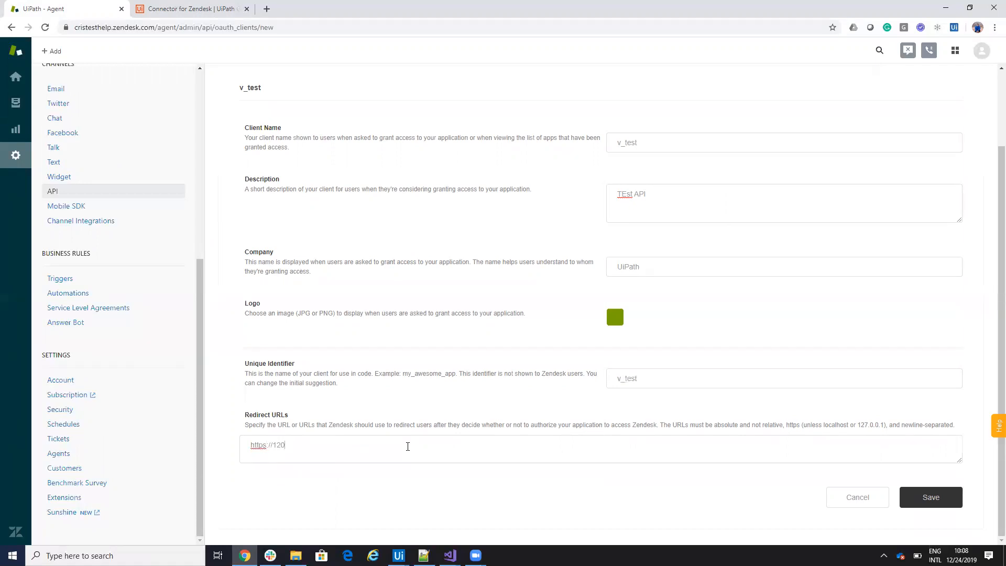
{"action": "type", "text": ".0"}
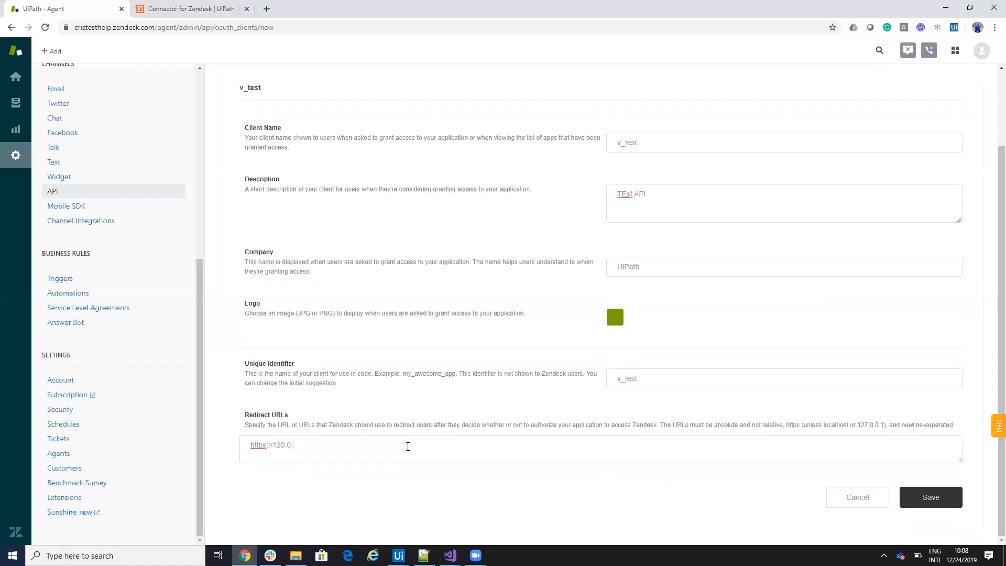
{"action": "type", "text": ".0.1"}
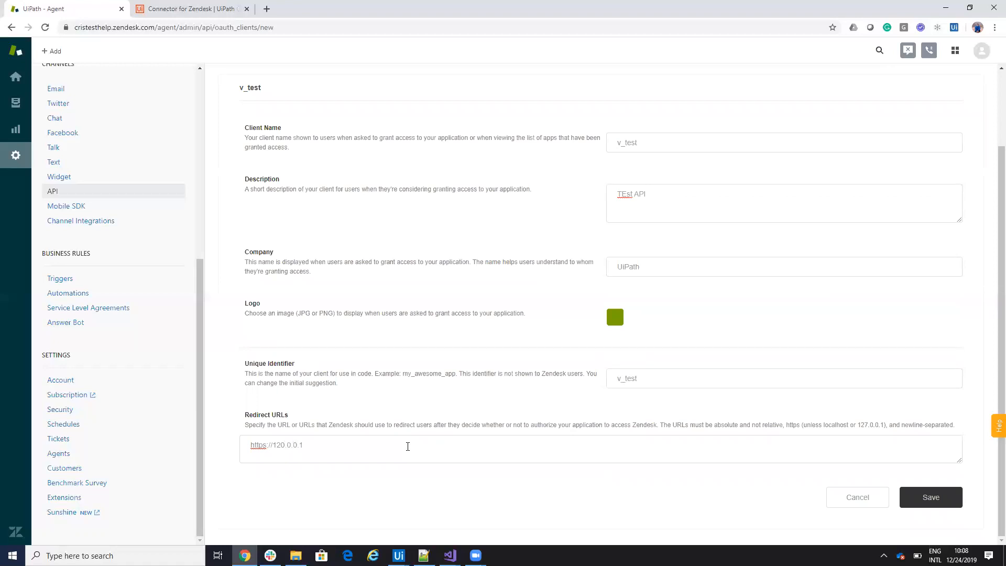
{"action": "type", "text": ":808"}
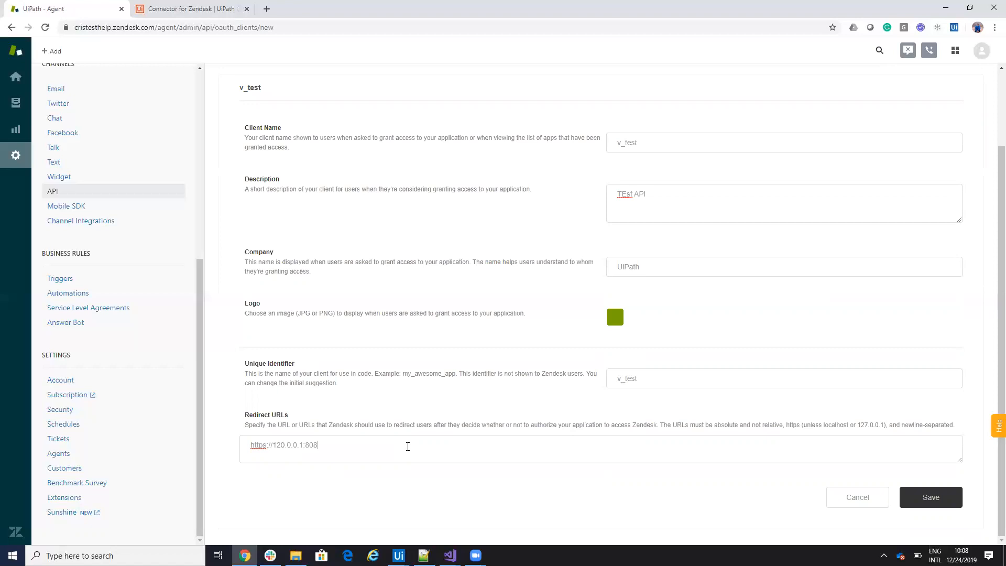
{"action": "type", "text": "0"}
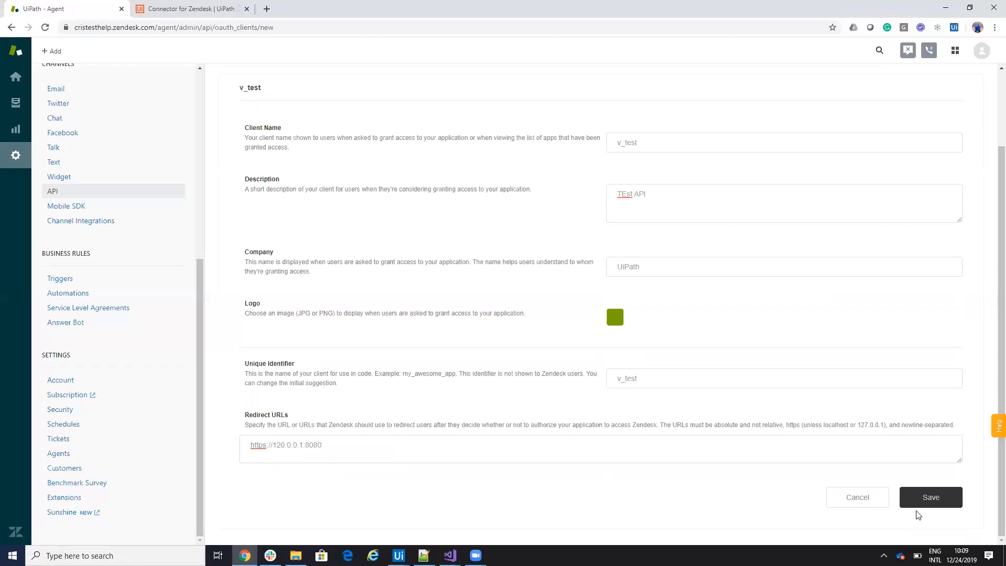
- Save the client, acknowledge the secret notice and return to the OAuth clients list
{"action": "left_click", "coordinate": [930, 496]}
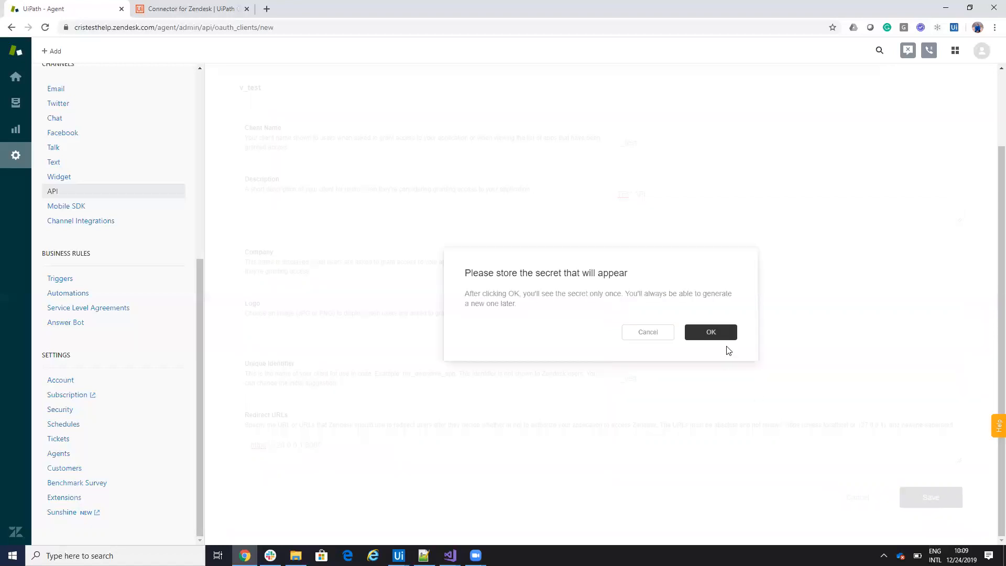
{"action": "left_click", "coordinate": [710, 331]}
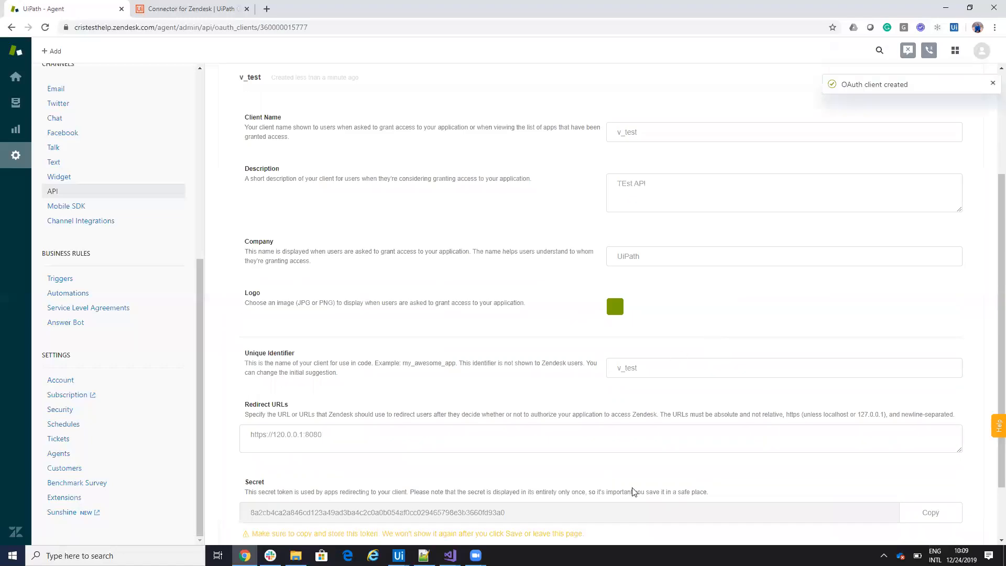
{"action": "scroll", "scroll_direction": "down", "scroll_amount": 3}
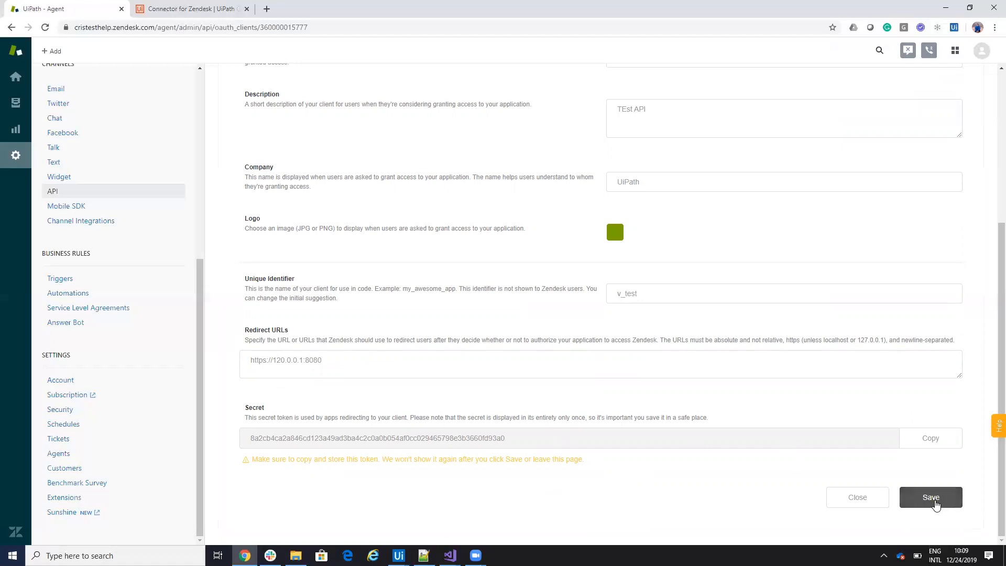
{"action": "left_click", "coordinate": [930, 497]}
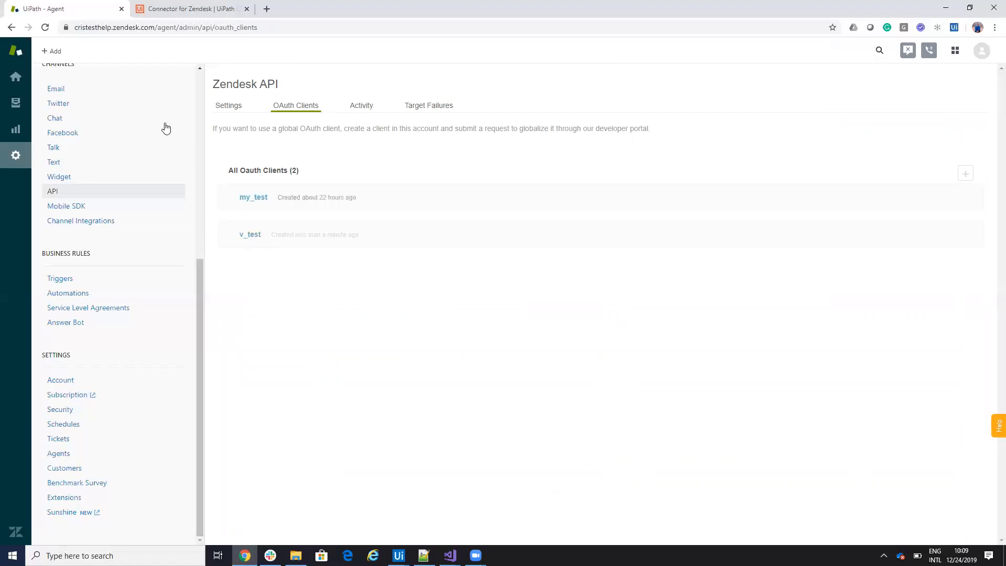
- Change the scope's OAuth client name to v_test and get a Valid connection test result
{"action": "left_click", "coordinate": [398, 556]}
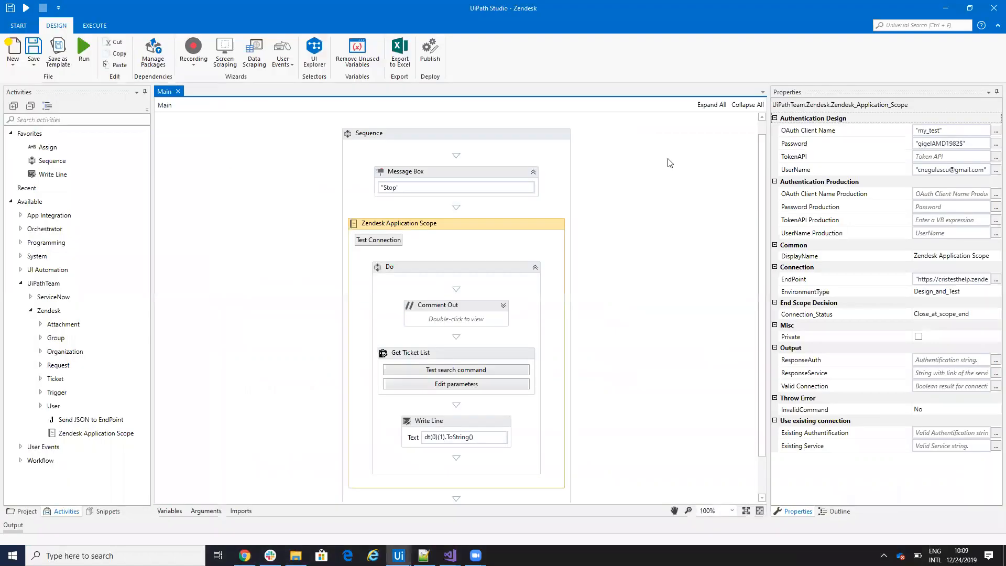
{"action": "left_click", "coordinate": [951, 130]}
{"action": "type", "text": "v"}
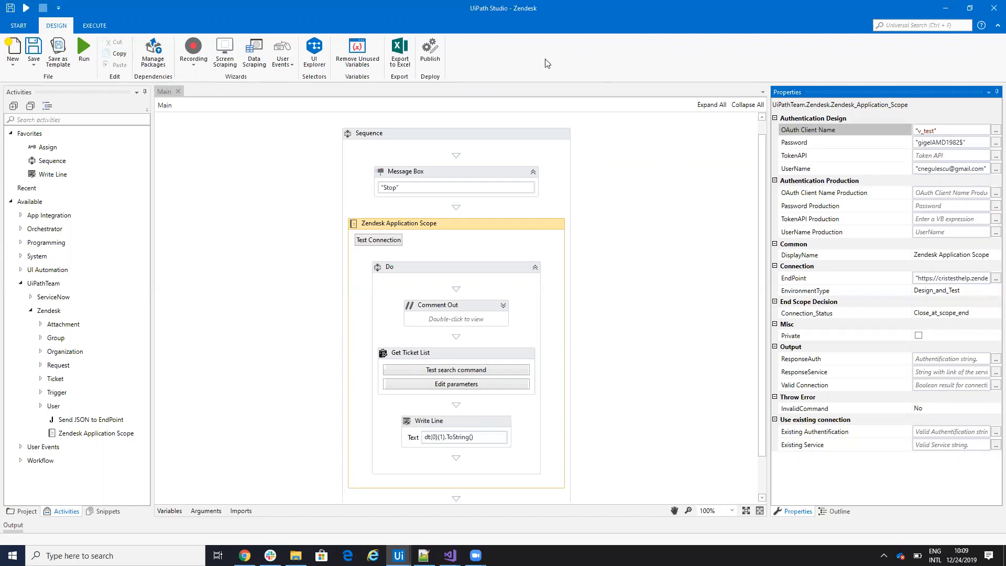
{"action": "left_click", "coordinate": [410, 352]}
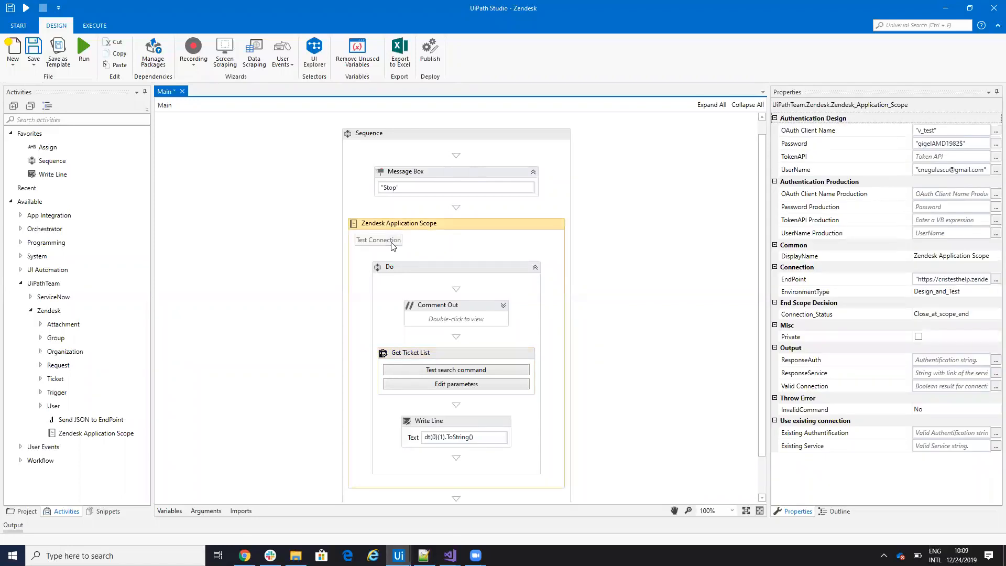
{"action": "left_click", "coordinate": [377, 239]}
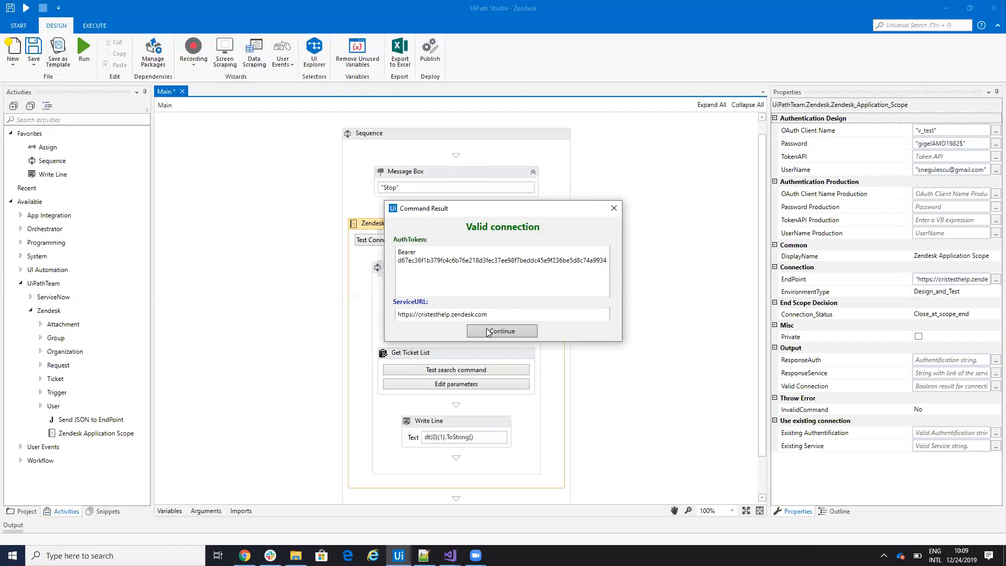
{"action": "left_click", "coordinate": [502, 330]}
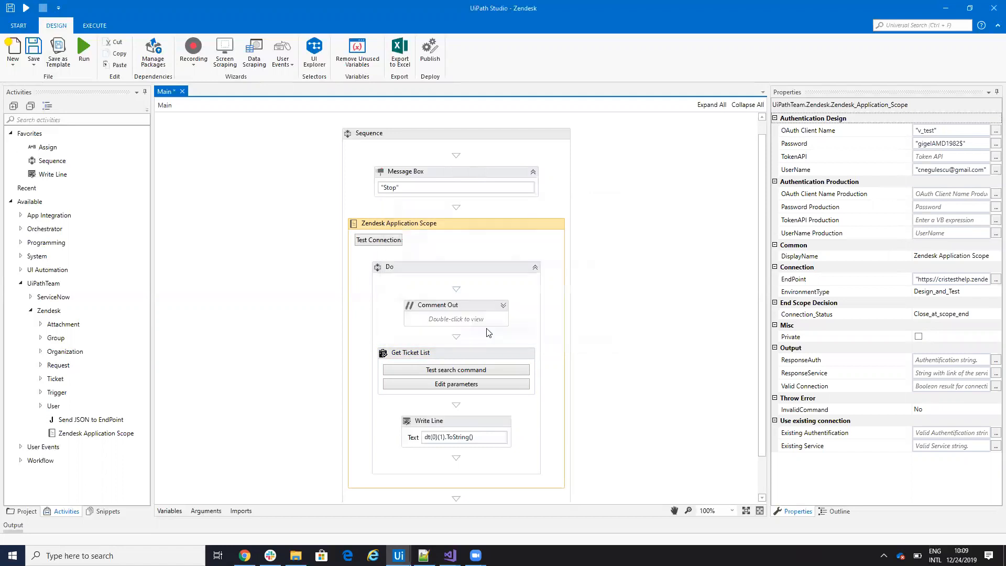
- Run the Get Ticket List select command, include the url field and save the query
{"action": "left_click", "coordinate": [456, 384]}
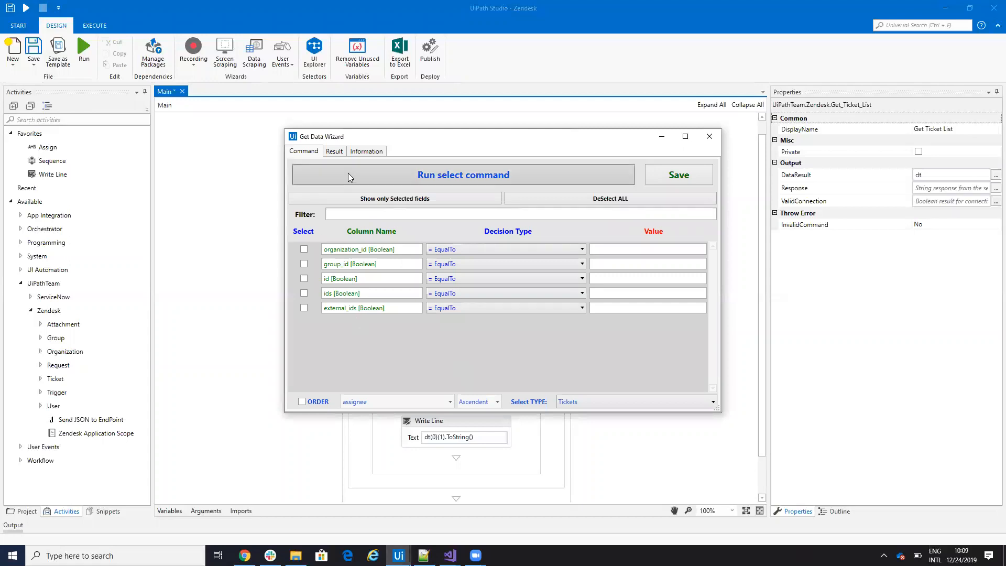
{"action": "left_click", "coordinate": [333, 151]}
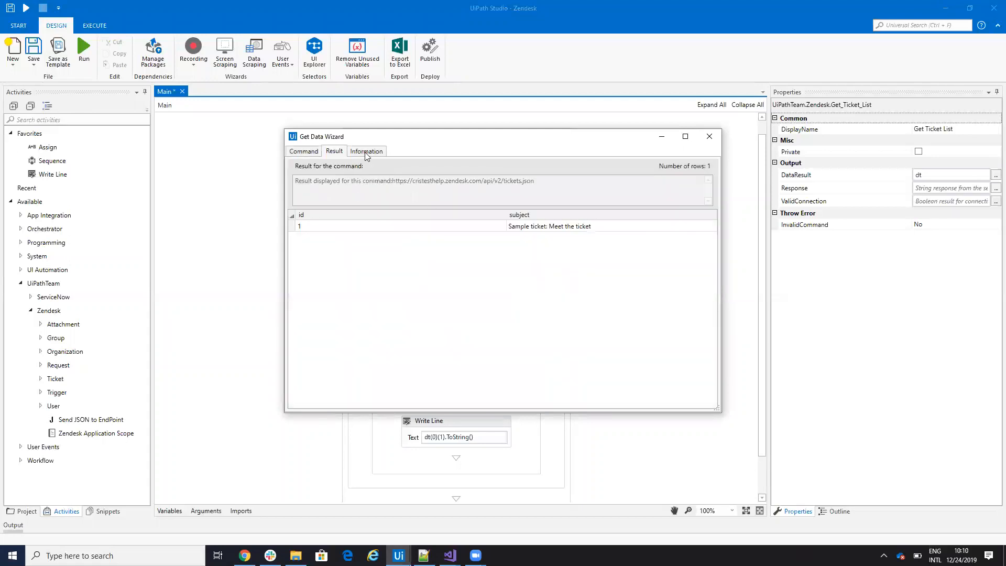
{"action": "left_click", "coordinate": [367, 151]}
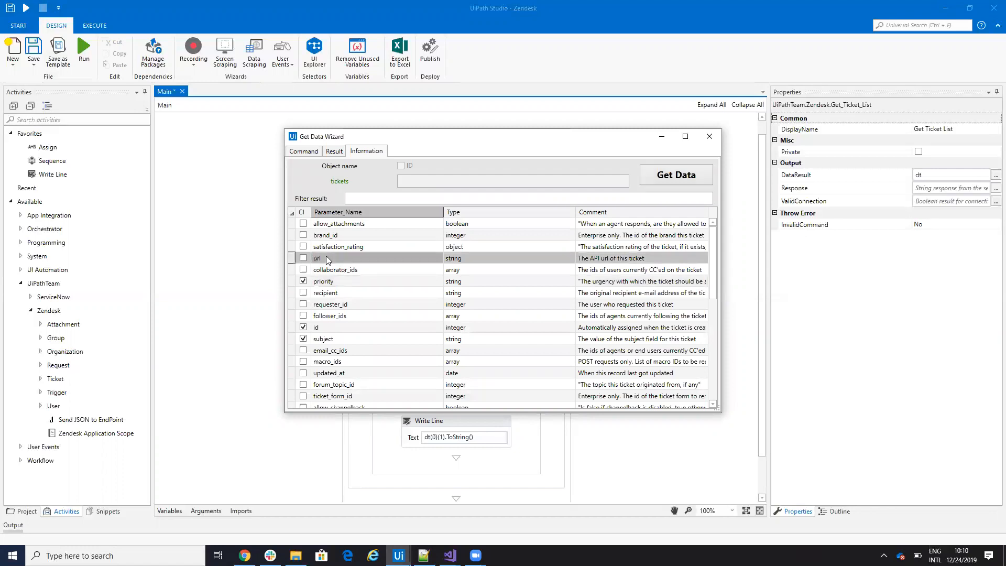
{"action": "left_click", "coordinate": [303, 258]}
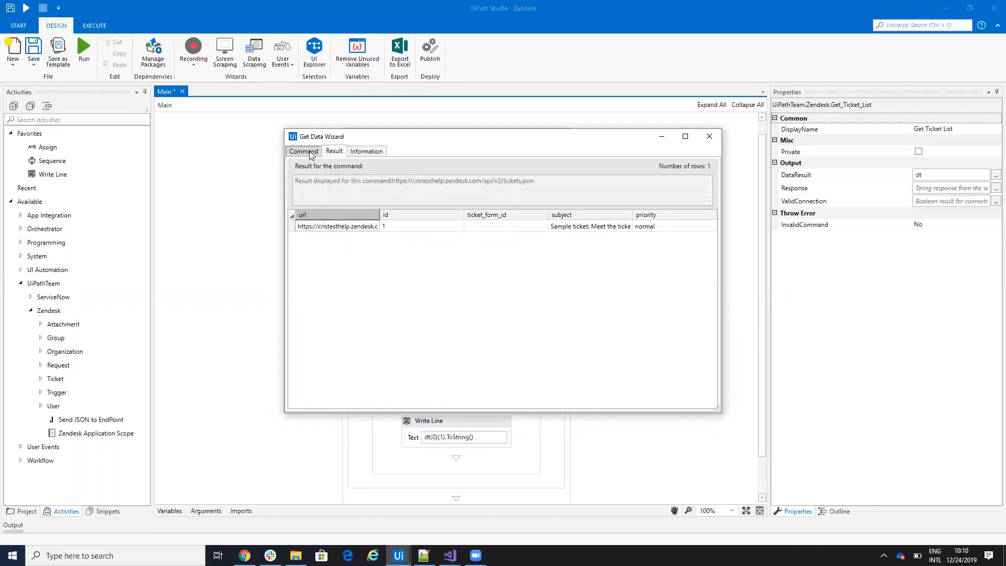
{"action": "left_click", "coordinate": [303, 151]}
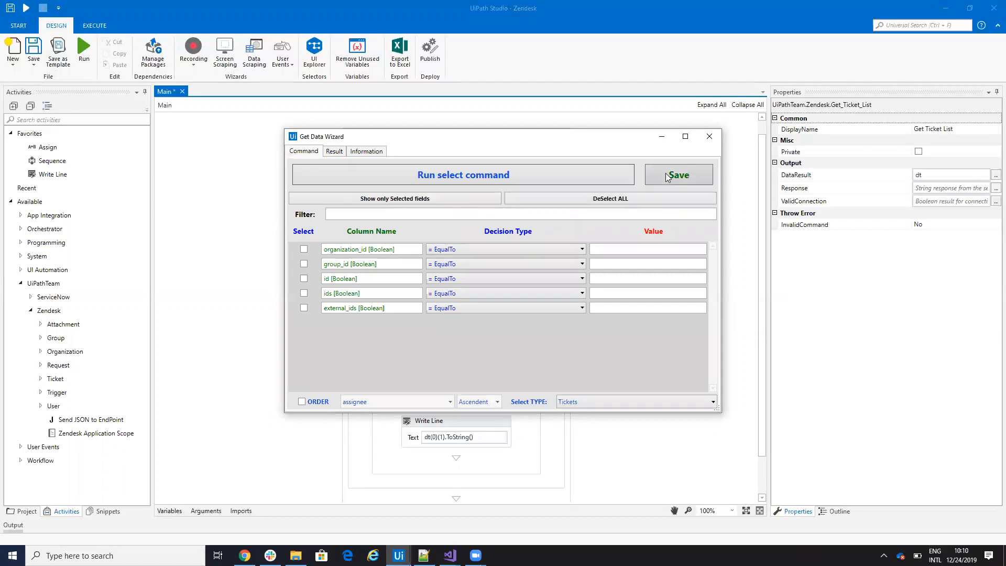
{"action": "left_click", "coordinate": [679, 174]}
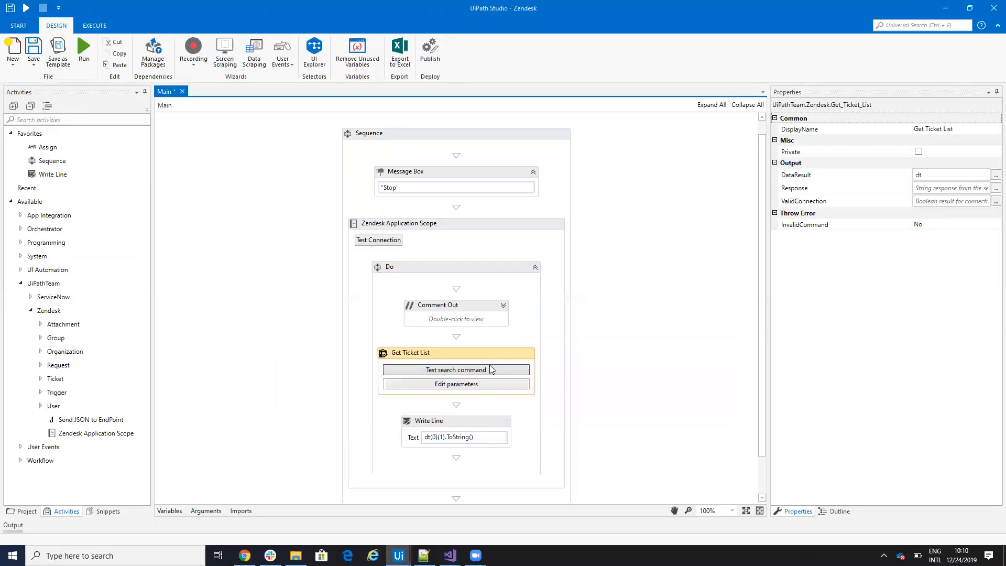
{"action": "mouse_move", "coordinate": [446, 356]}
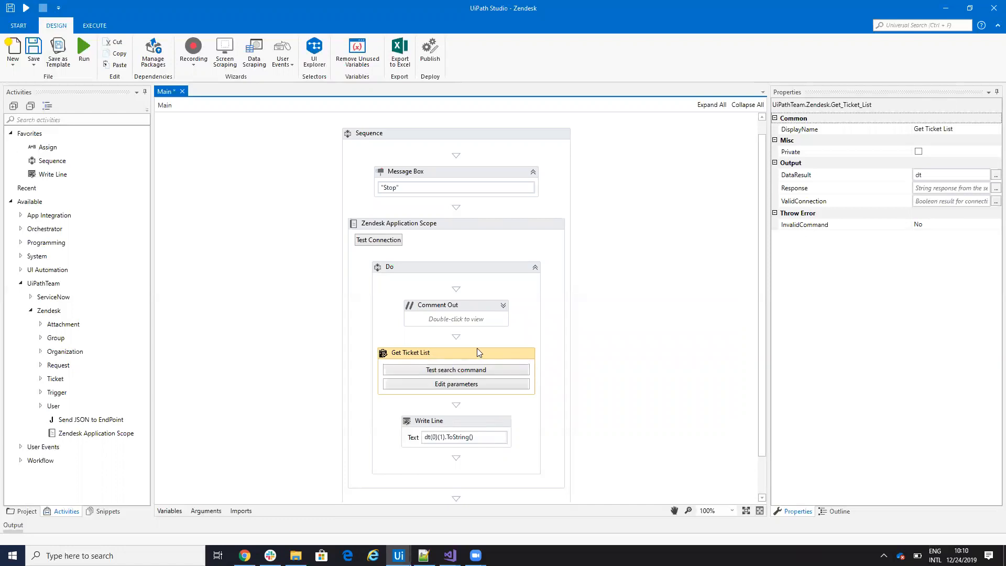
- Test the search command and view the returned ticket row with url, id, subject and priority
{"action": "left_click", "coordinate": [455, 422]}
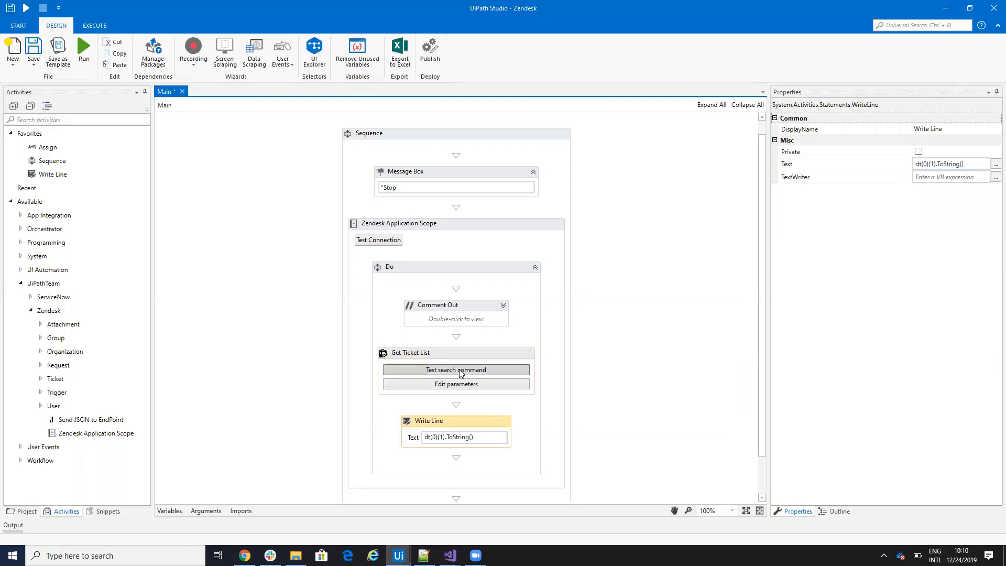
{"action": "left_click", "coordinate": [456, 384]}
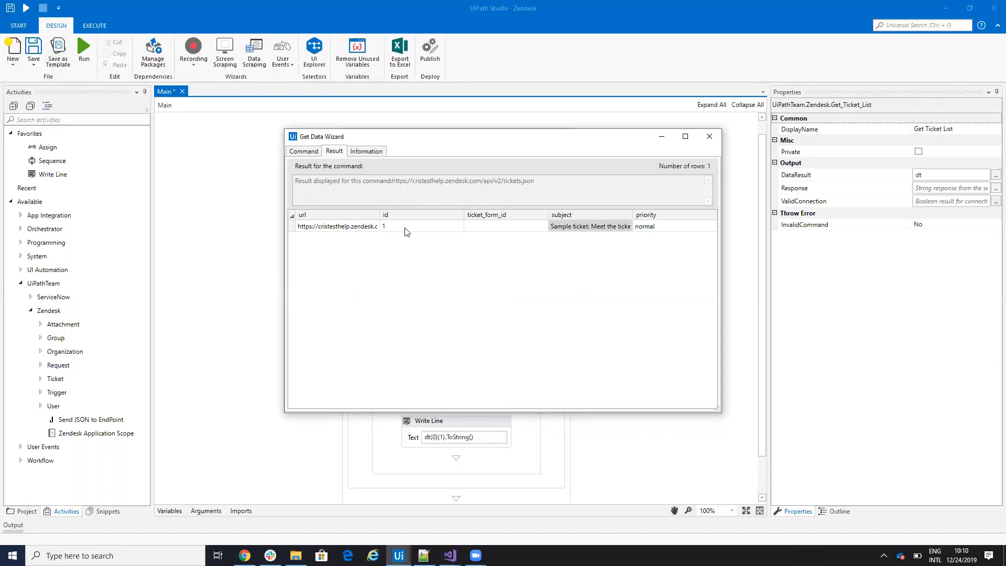
{"action": "left_click", "coordinate": [709, 135]}
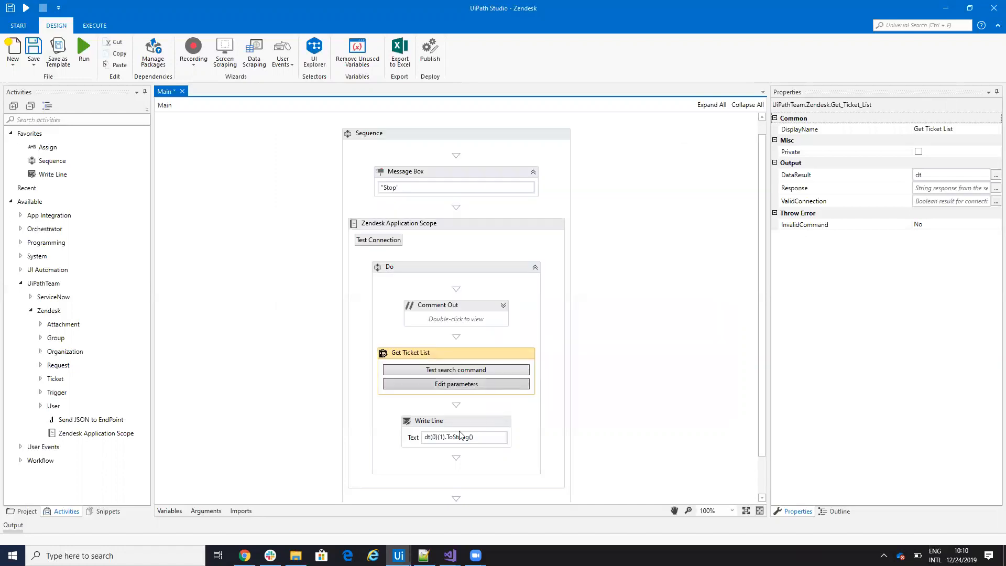
- Change the Write Line text from dt(0)(1).ToString() to dt(0)(3).ToString()
{"action": "left_click", "coordinate": [427, 420]}
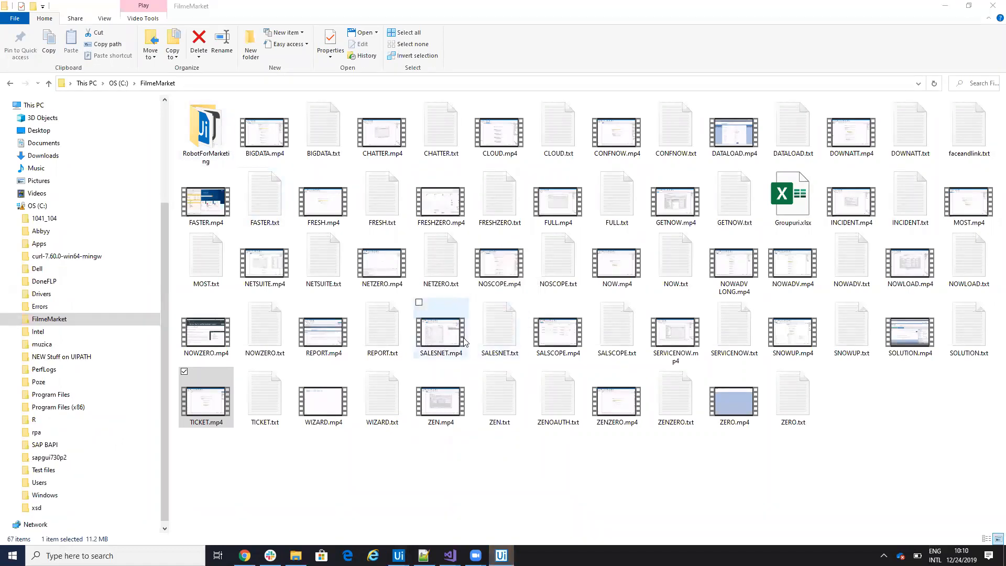
{"action": "left_click", "coordinate": [501, 555]}
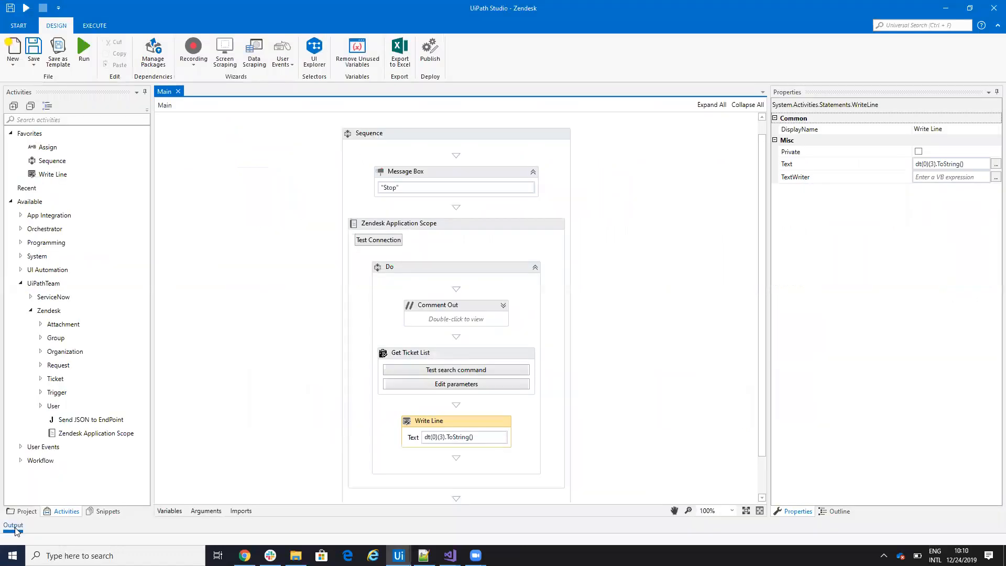
{"action": "left_click", "coordinate": [11, 526]}
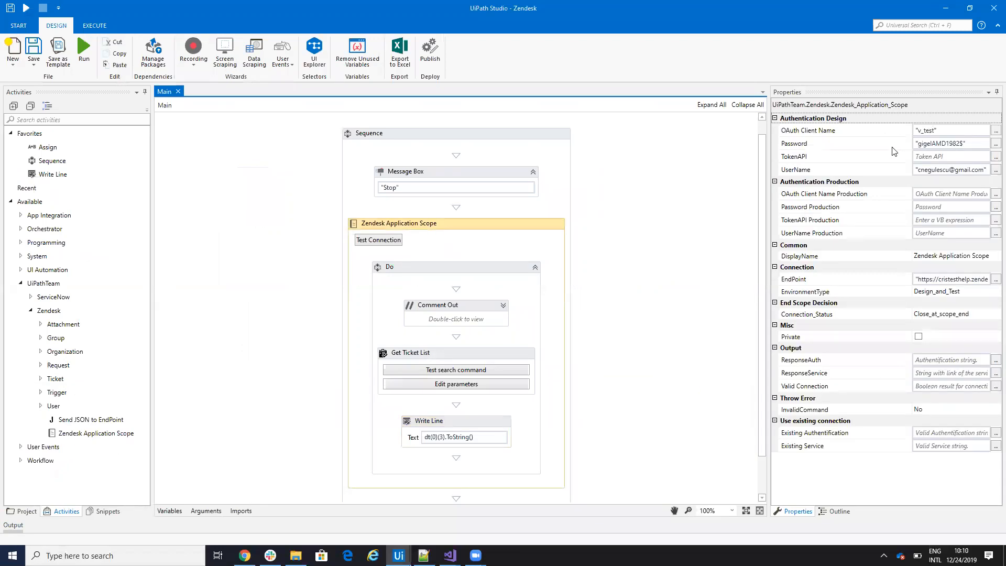
{"action": "mouse_move", "coordinate": [900, 141]}
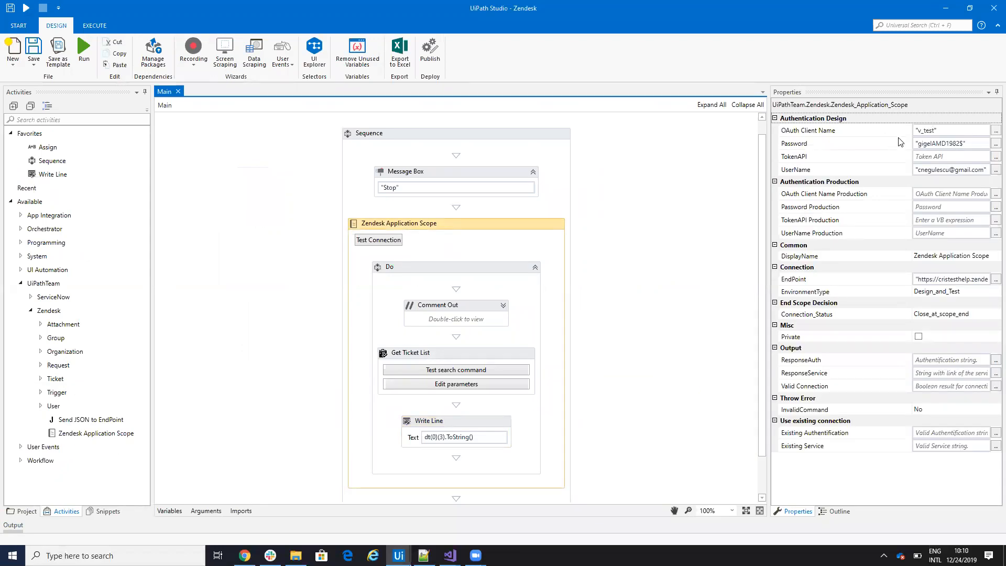
{"action": "mouse_move", "coordinate": [908, 140]}
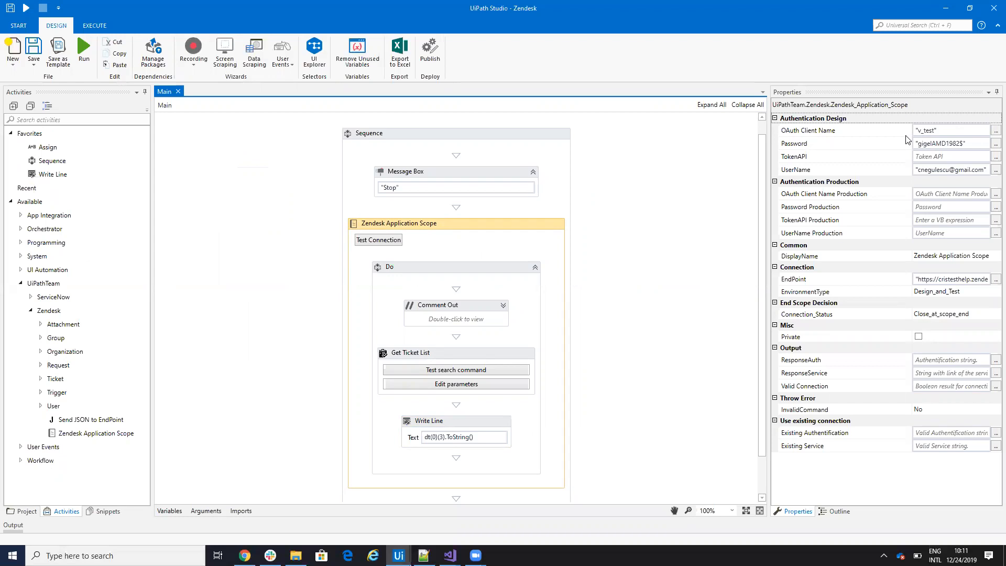
{"action": "mouse_move", "coordinate": [451, 199]}
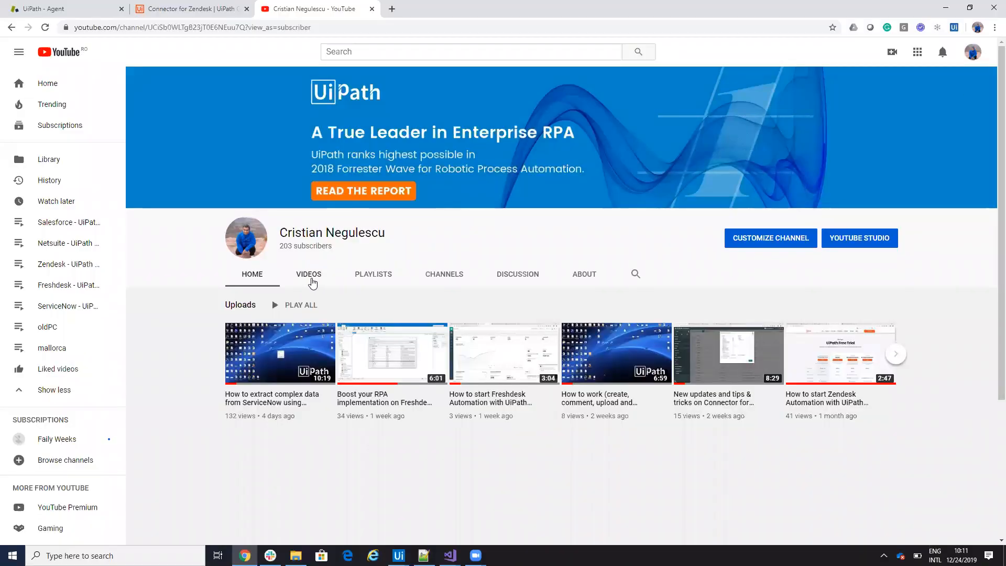
- Show the channel's VIDEOS listing of UiPath tutorials
{"action": "left_click", "coordinate": [308, 274]}
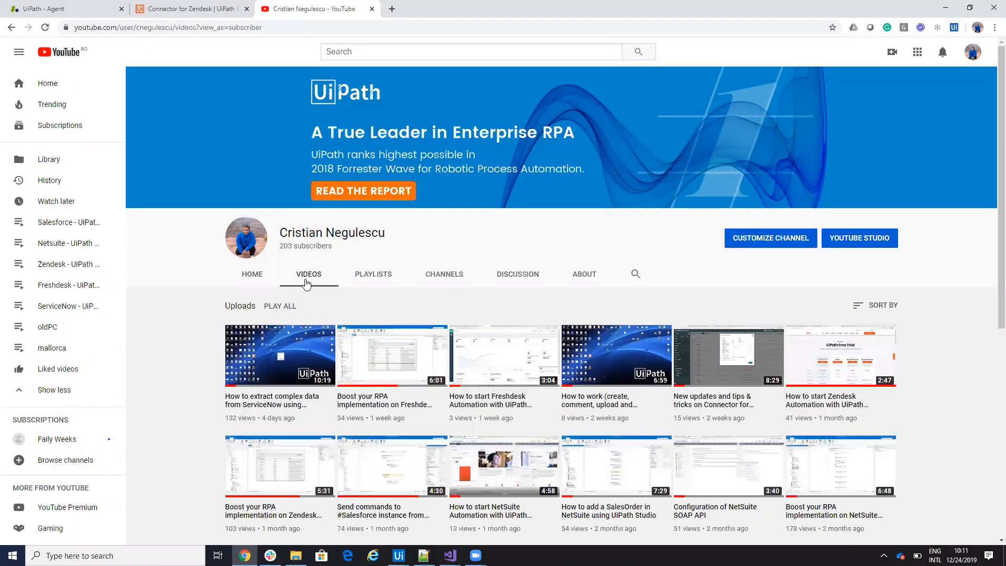
{"action": "mouse_move", "coordinate": [71, 233]}
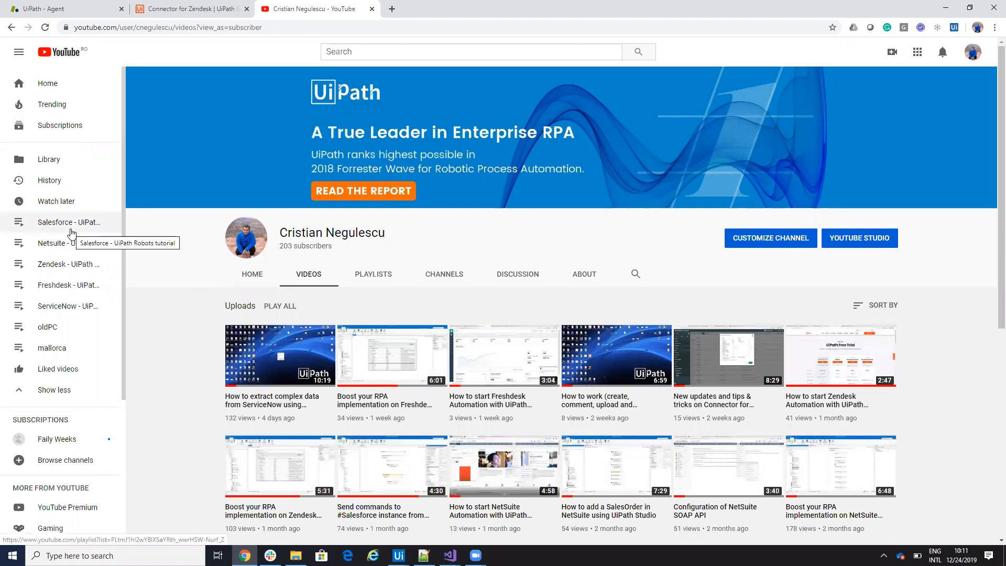
{"action": "mouse_move", "coordinate": [102, 315]}
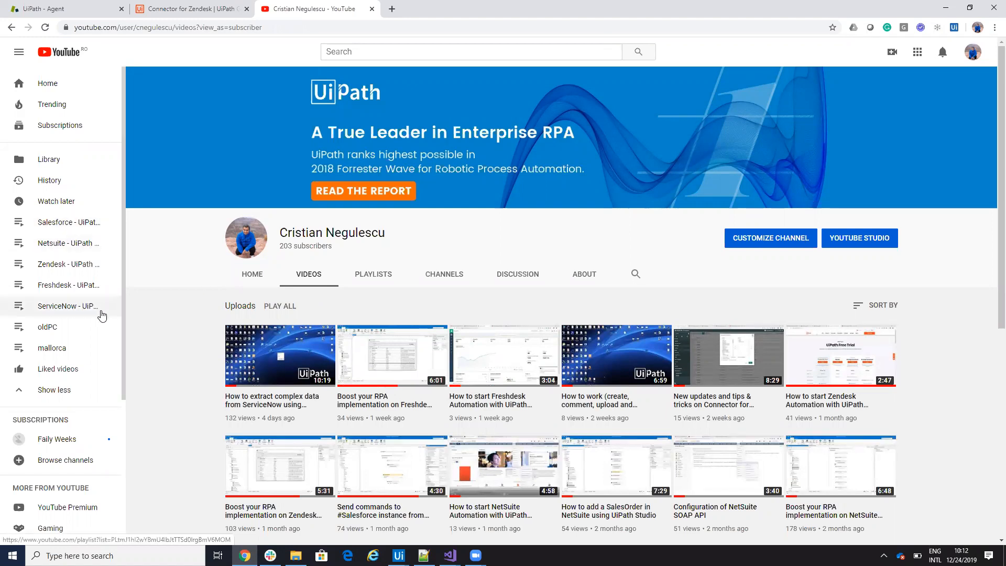
{"action": "mouse_move", "coordinate": [71, 316]}
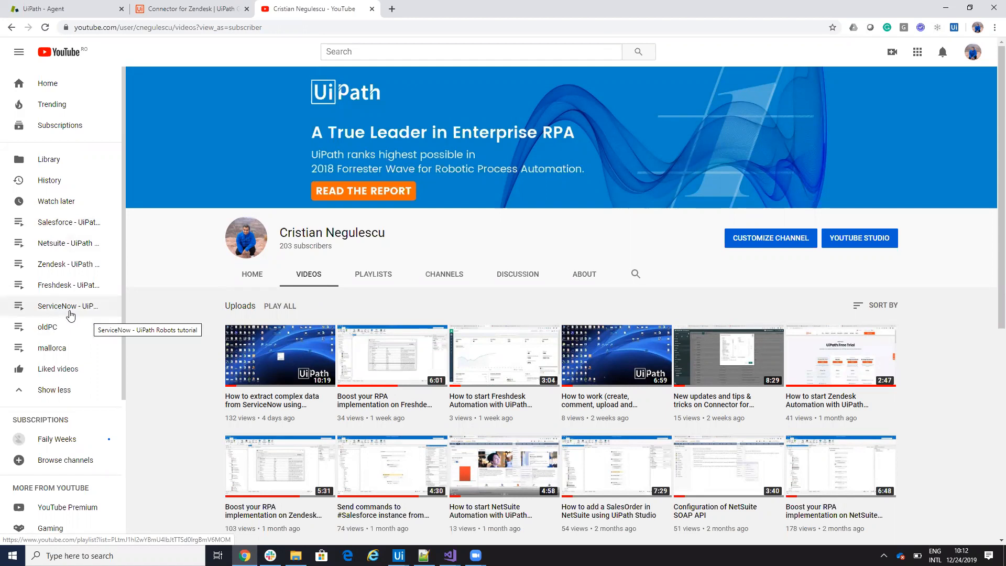
{"action": "mouse_move", "coordinate": [63, 296]}
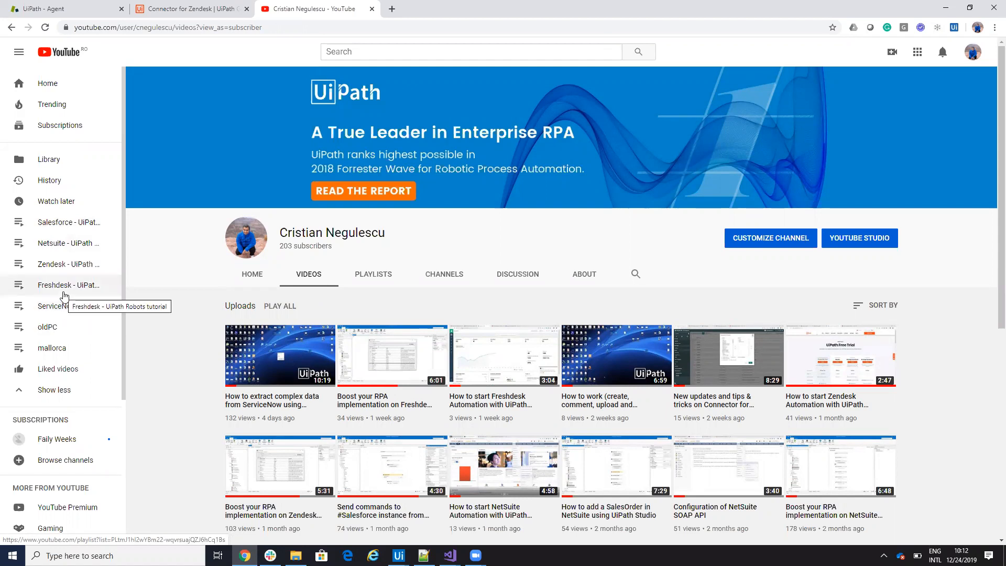